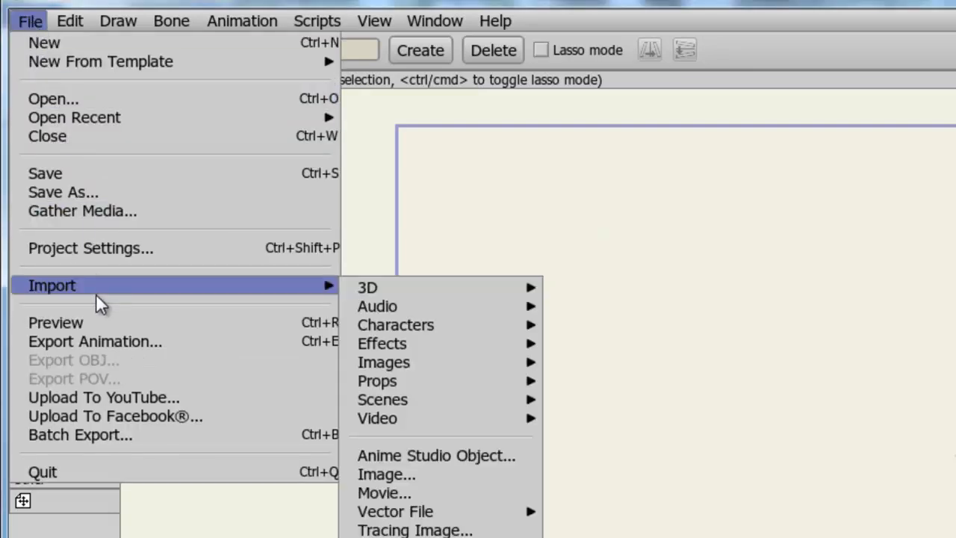
mouse_move(297, 290)
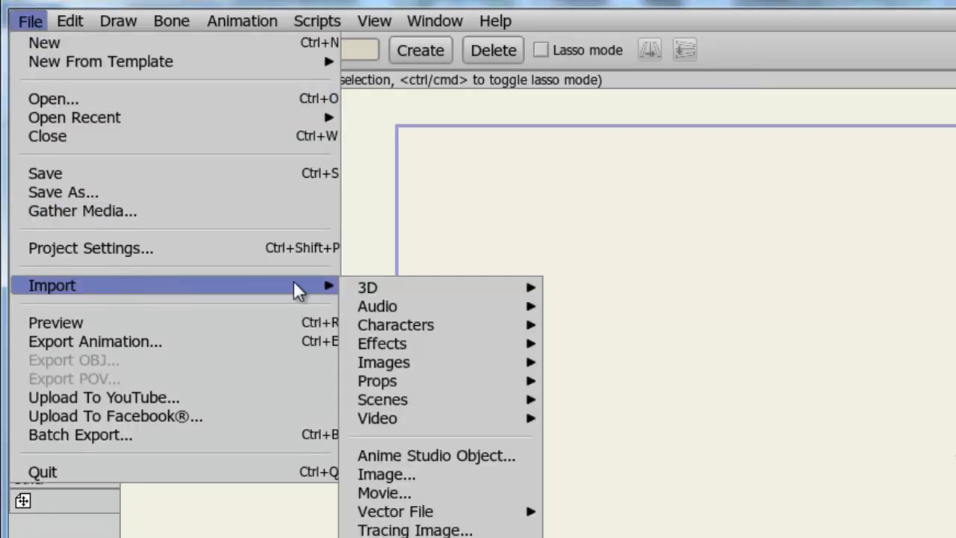
mouse_move(374, 287)
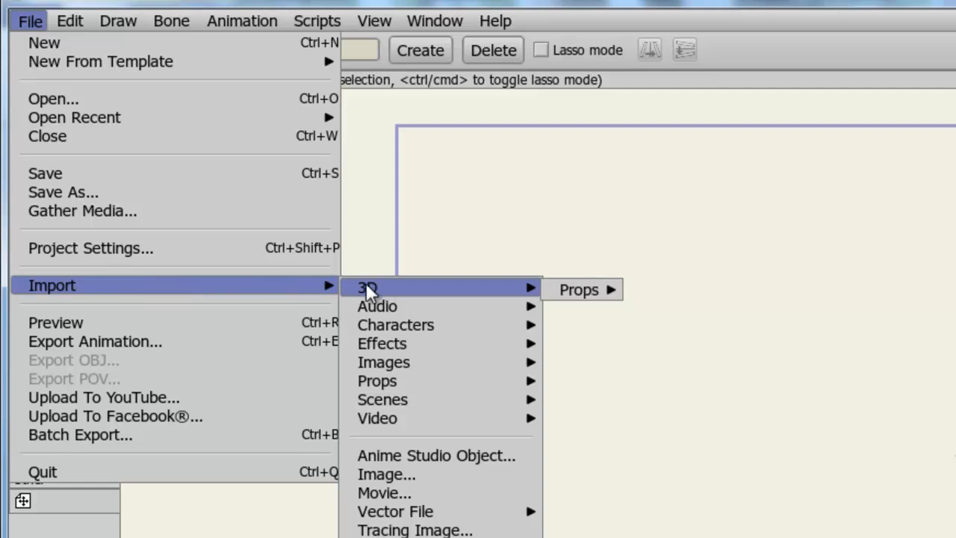
mouse_move(398, 363)
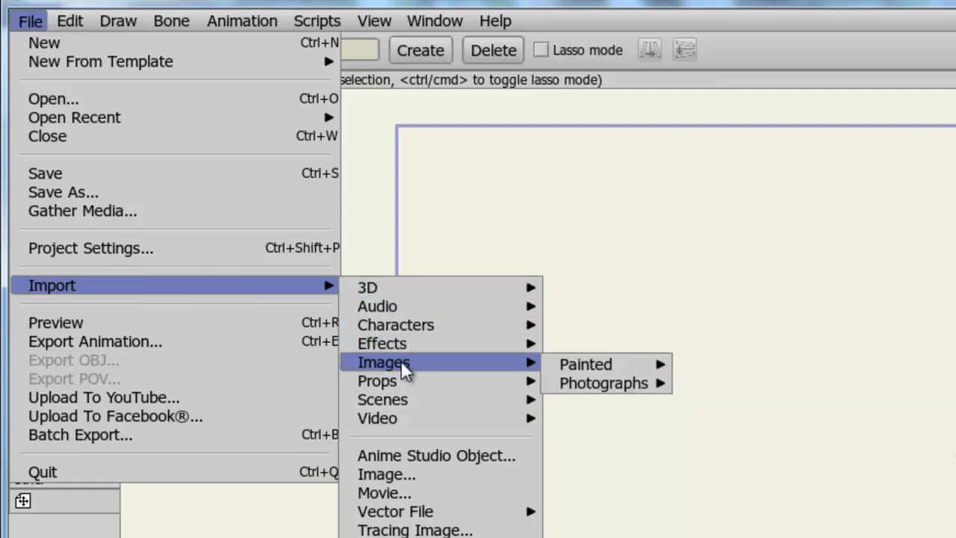
mouse_move(403, 421)
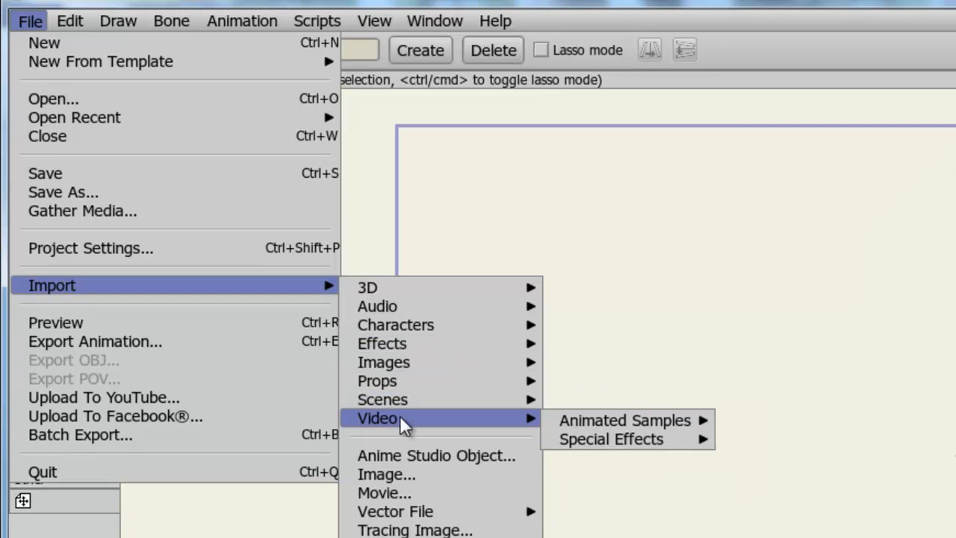
mouse_move(404, 413)
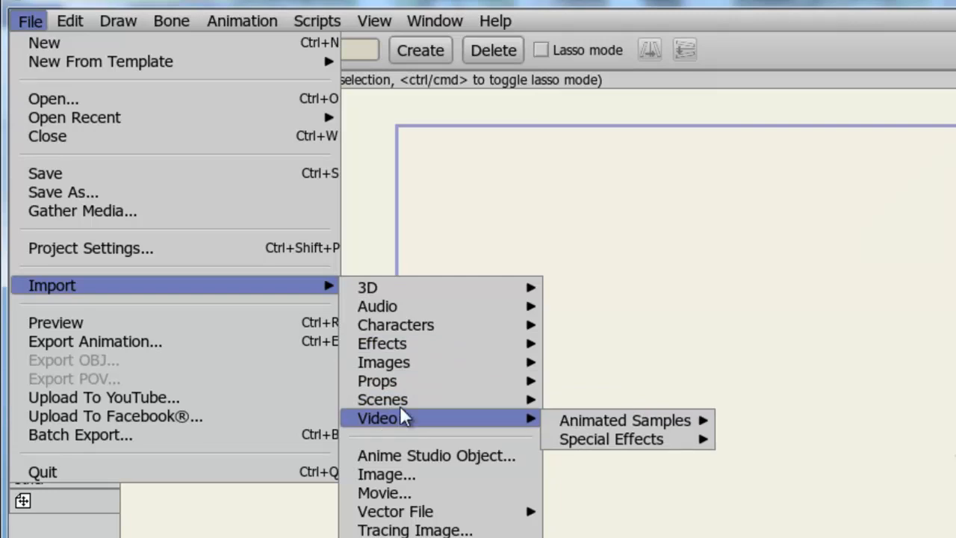
mouse_move(367, 287)
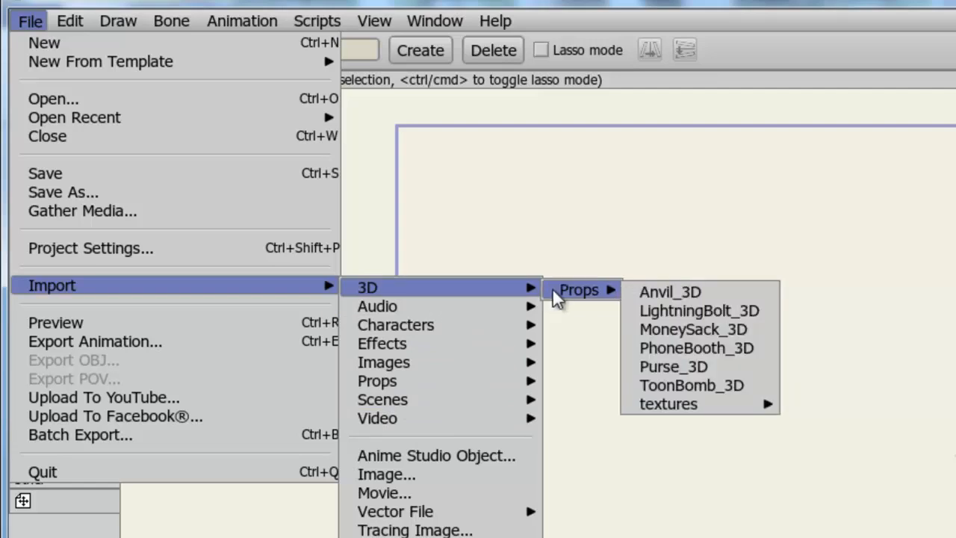
mouse_move(684, 353)
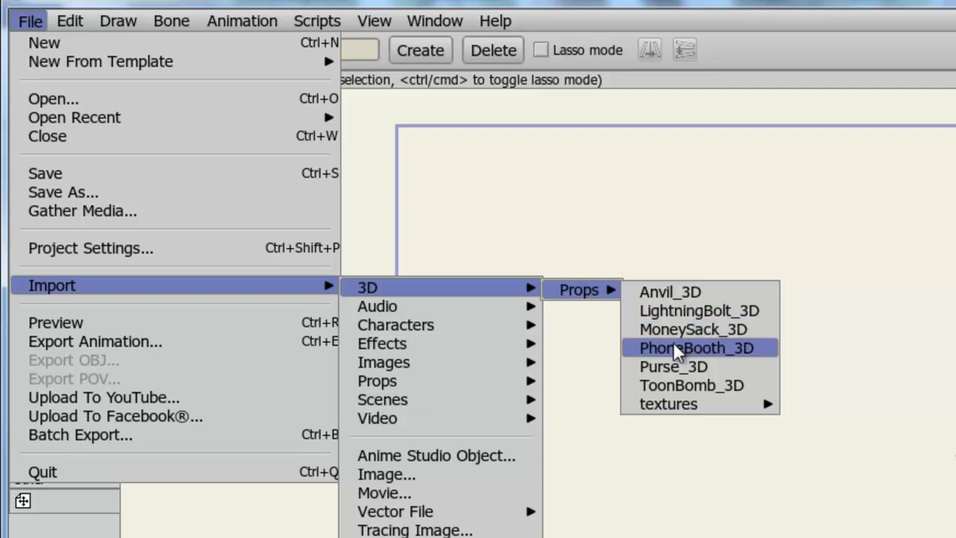
Step: Import the PhoneBooth_3D prop and track the camera around the booth to show its depth
click(695, 347)
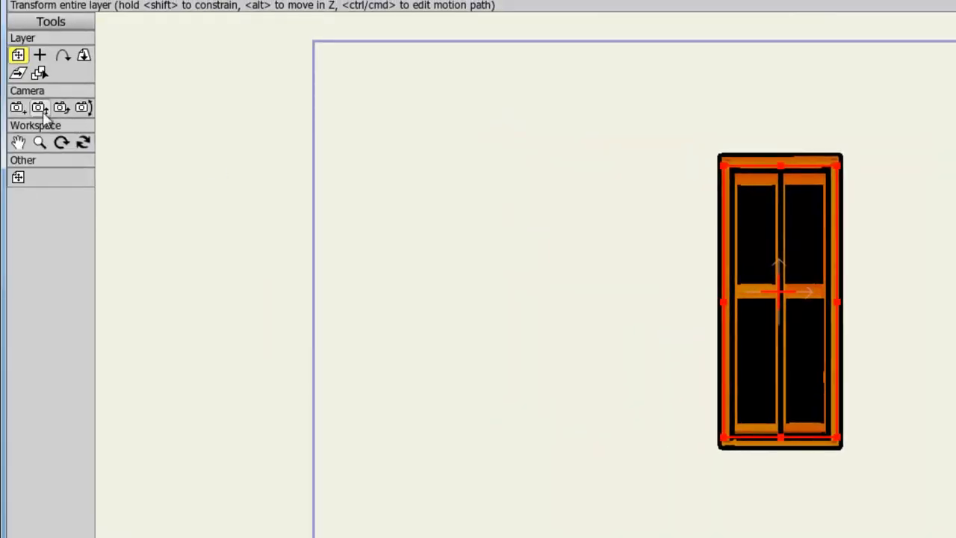
click(15, 104)
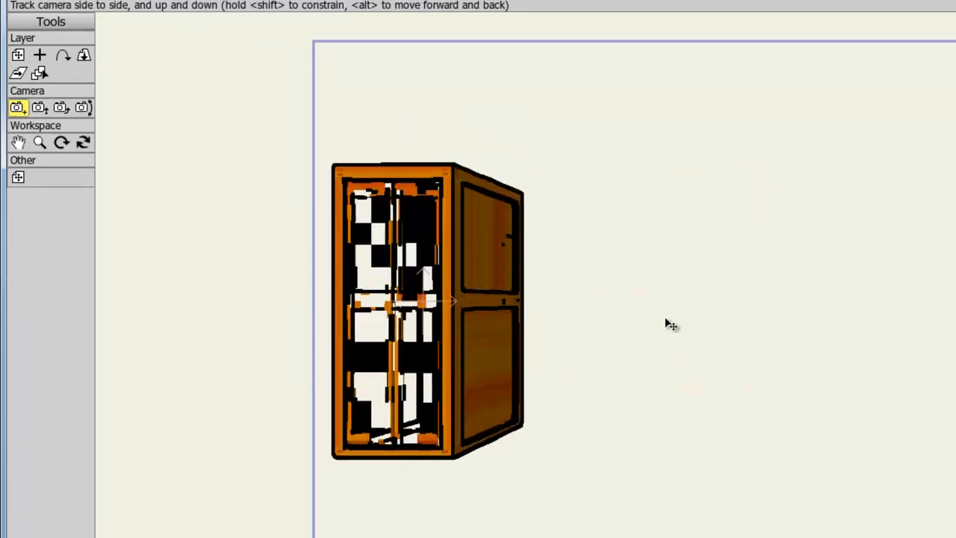
click(13, 9)
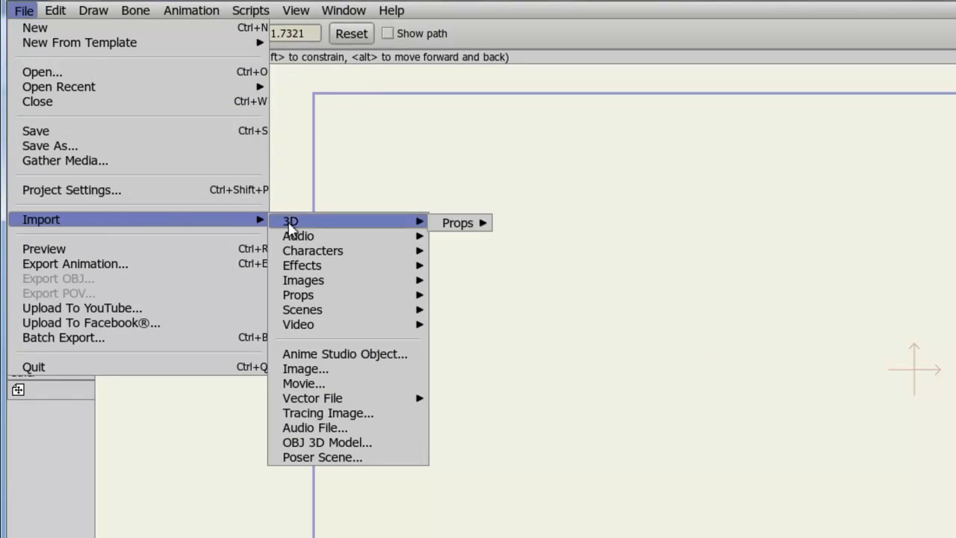
mouse_move(299, 236)
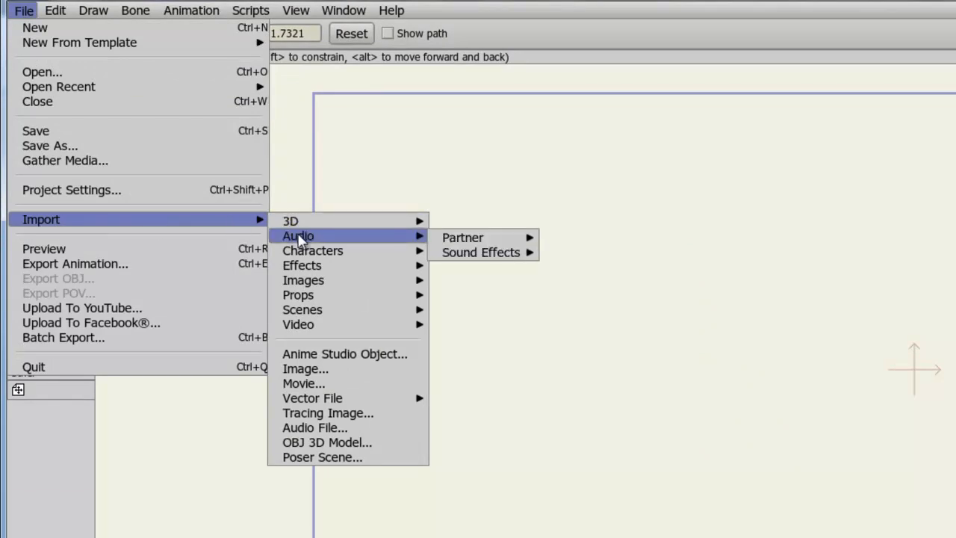
mouse_move(463, 237)
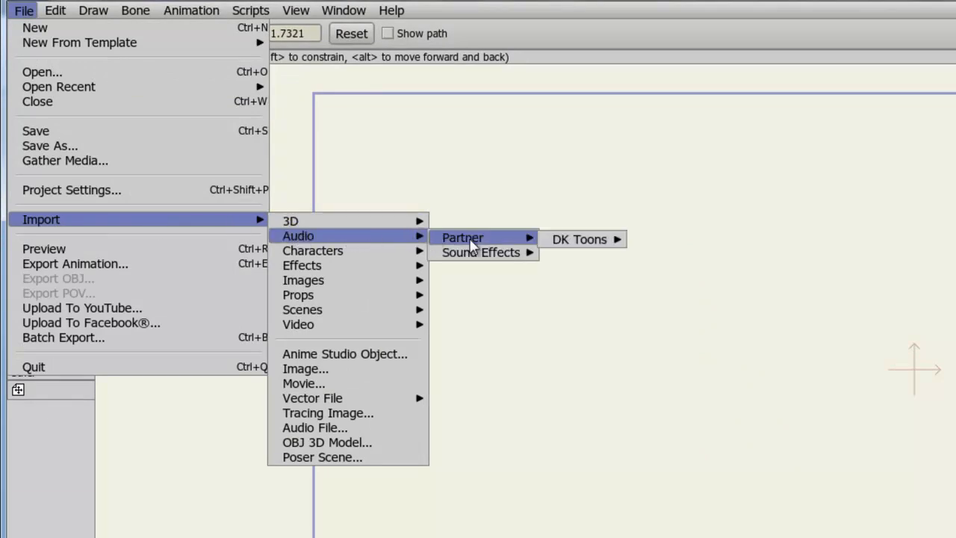
mouse_move(481, 252)
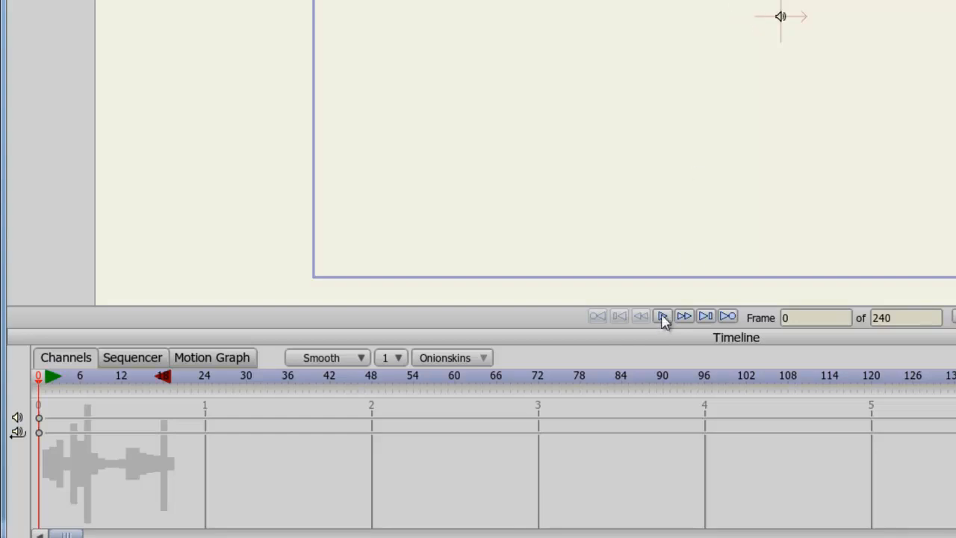
Step: Play the timeline to hear the imported partner sound clip
click(662, 317)
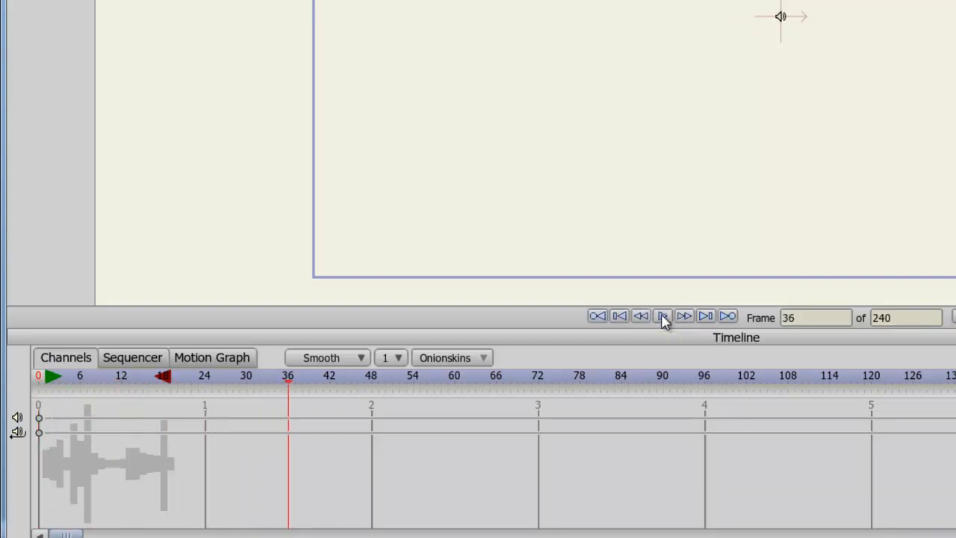
mouse_move(662, 319)
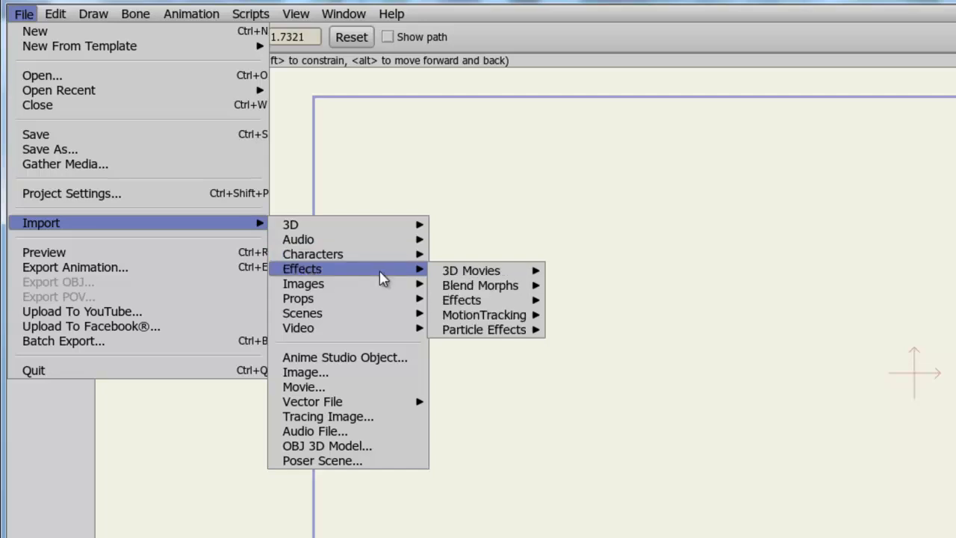
mouse_move(485, 319)
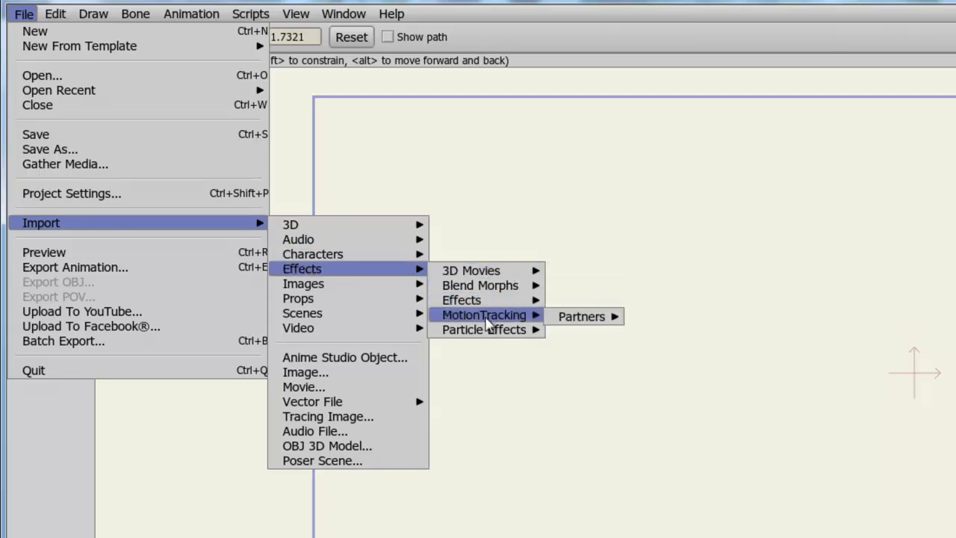
mouse_move(480, 330)
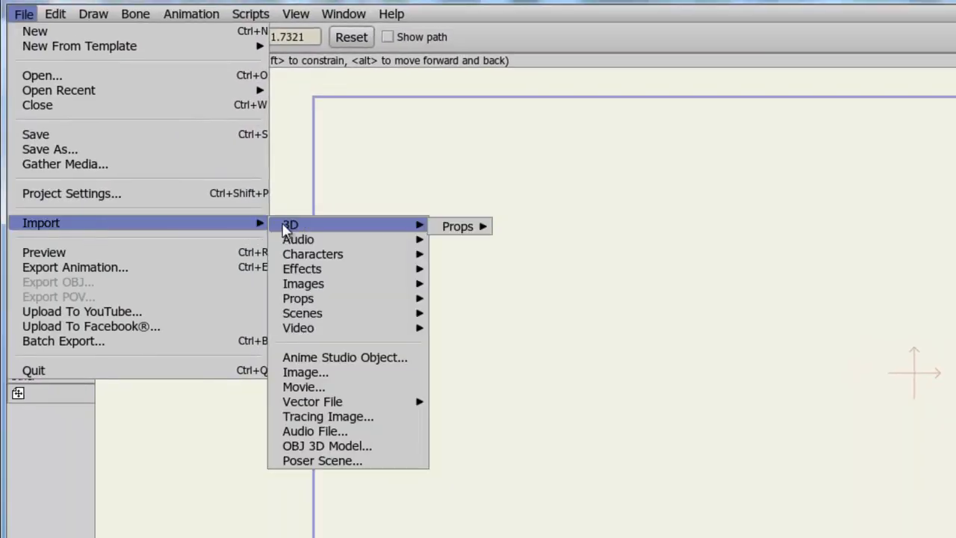
mouse_move(303, 284)
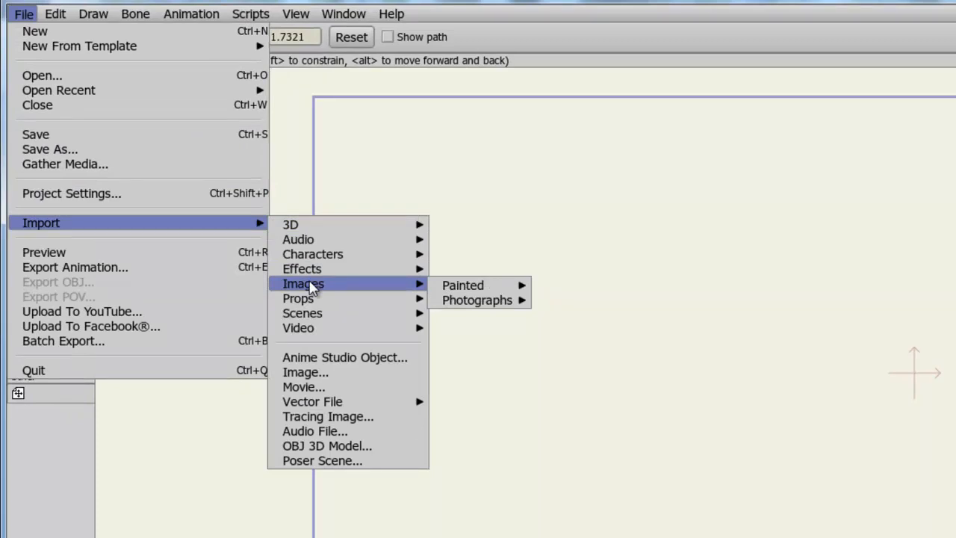
mouse_move(314, 299)
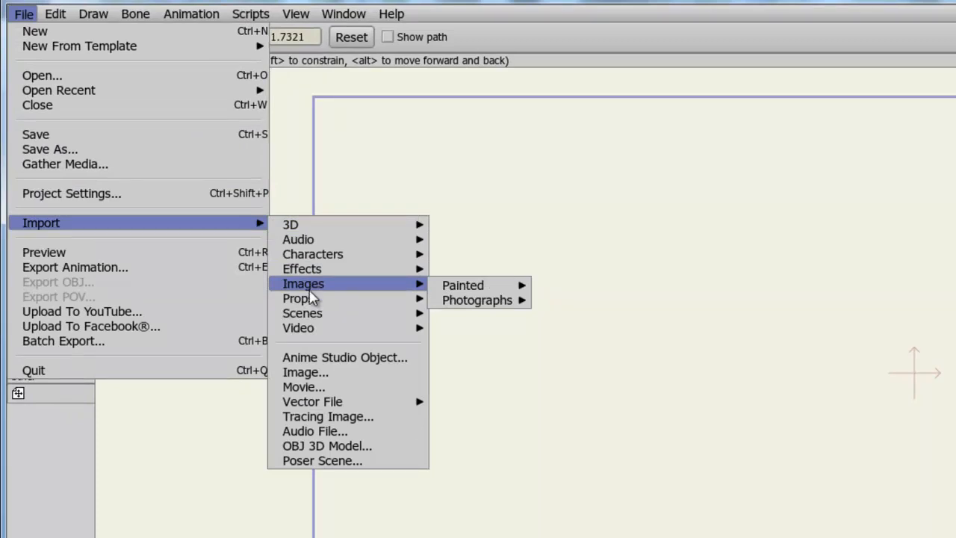
mouse_move(305, 298)
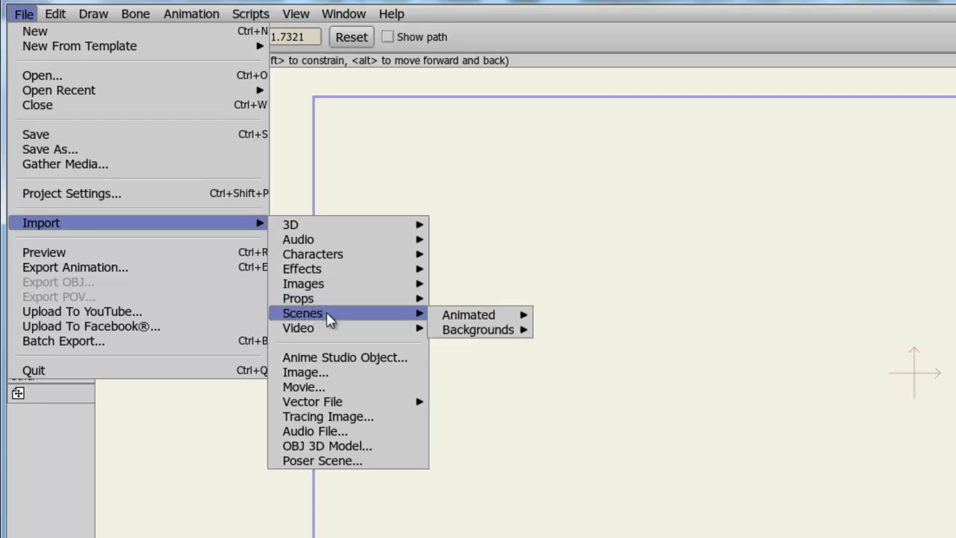
mouse_move(341, 320)
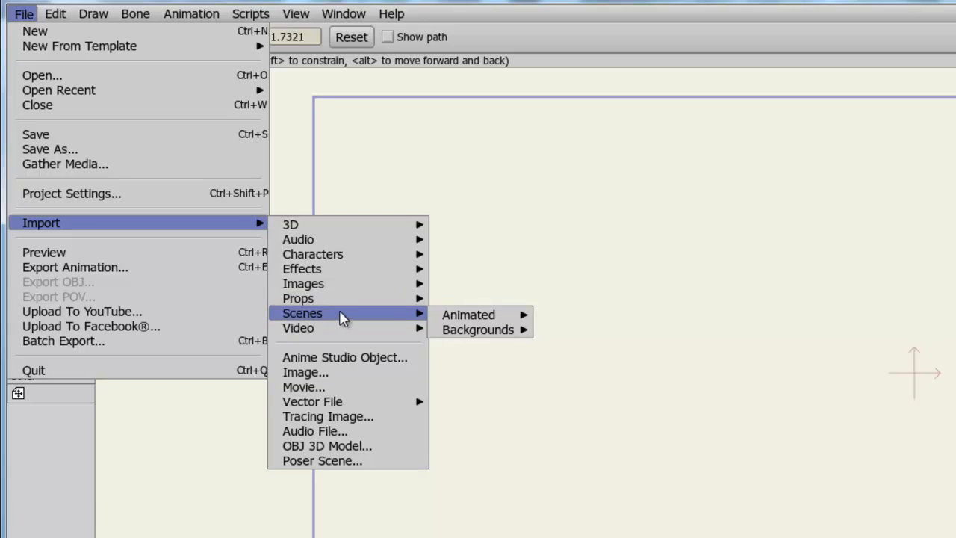
mouse_move(468, 316)
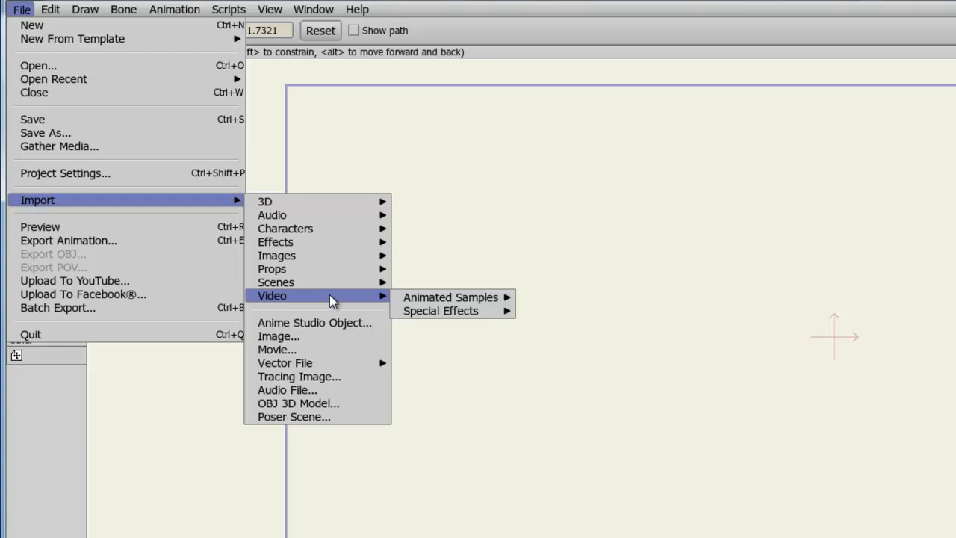
mouse_move(330, 320)
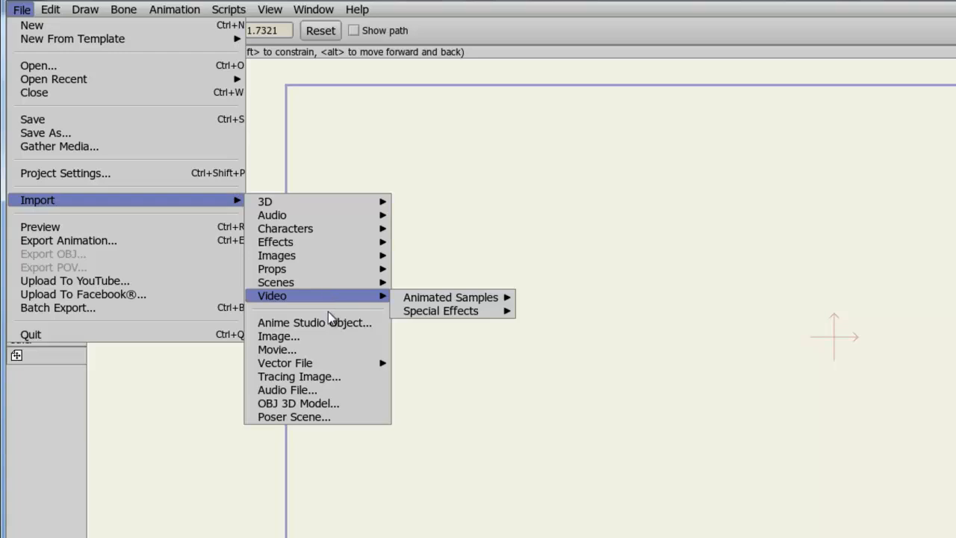
mouse_move(332, 356)
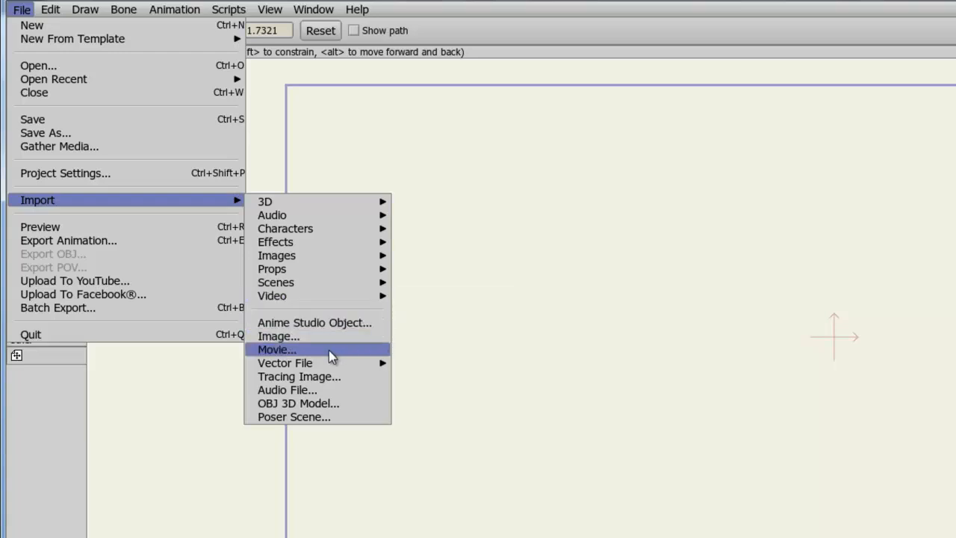
mouse_move(318, 377)
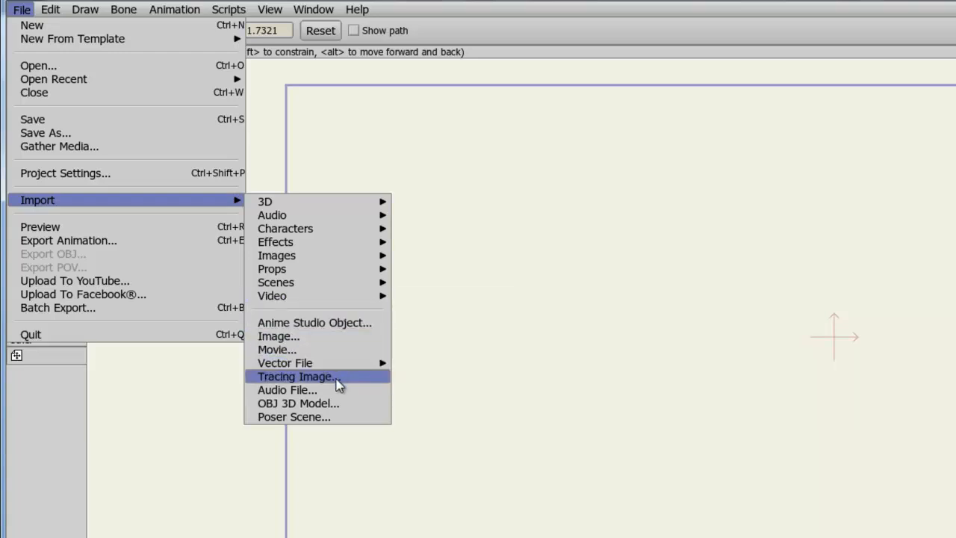
mouse_move(339, 404)
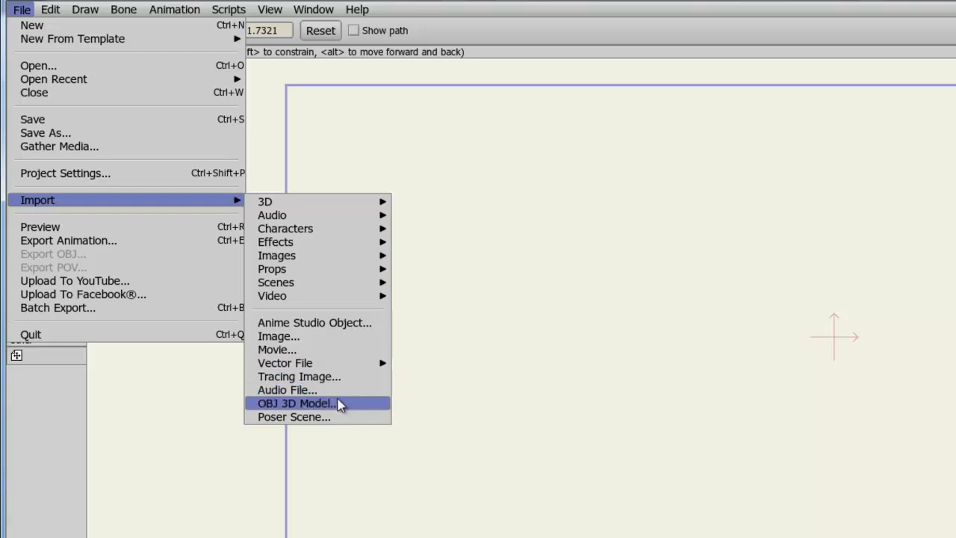
mouse_move(341, 421)
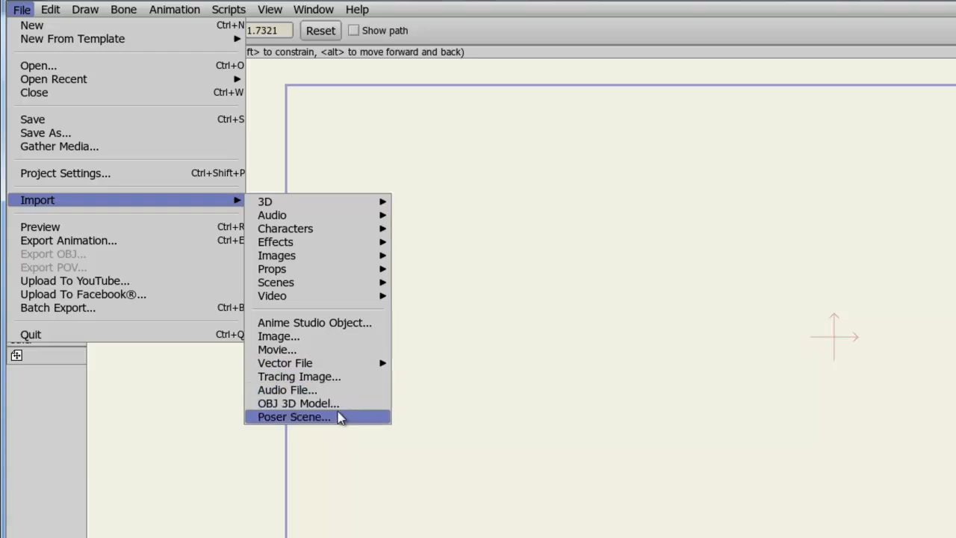
mouse_move(317, 328)
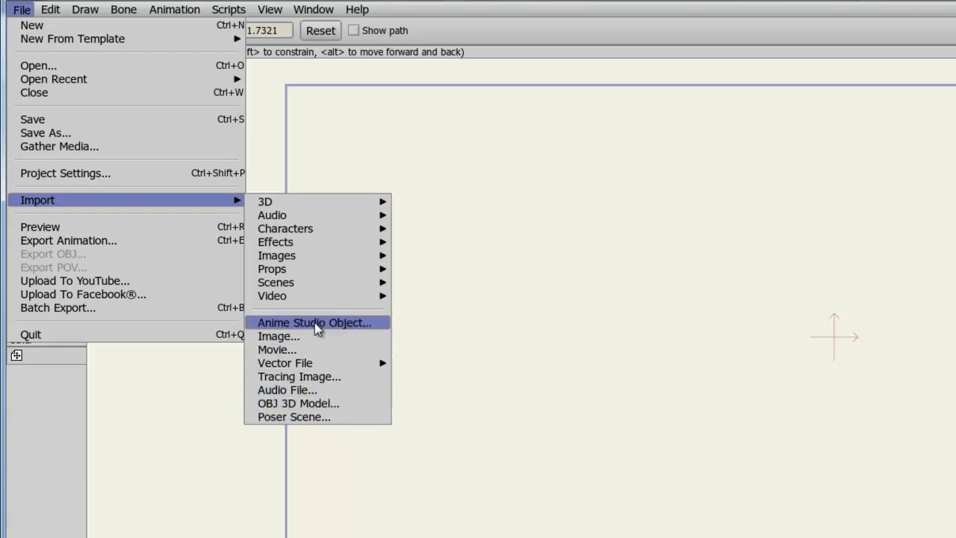
Step: Start an Anime Studio Object import and open the Bridge Test 1 project file
click(313, 322)
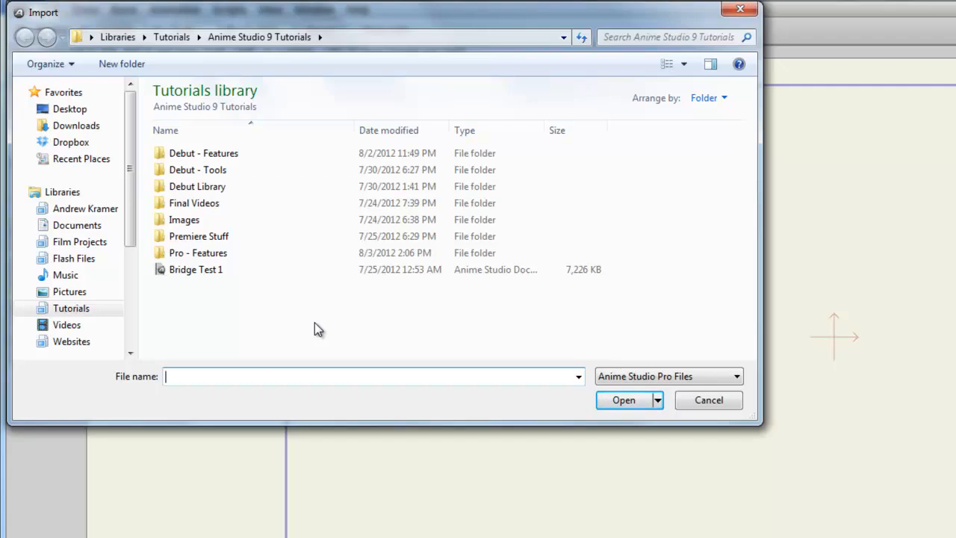
click(196, 269)
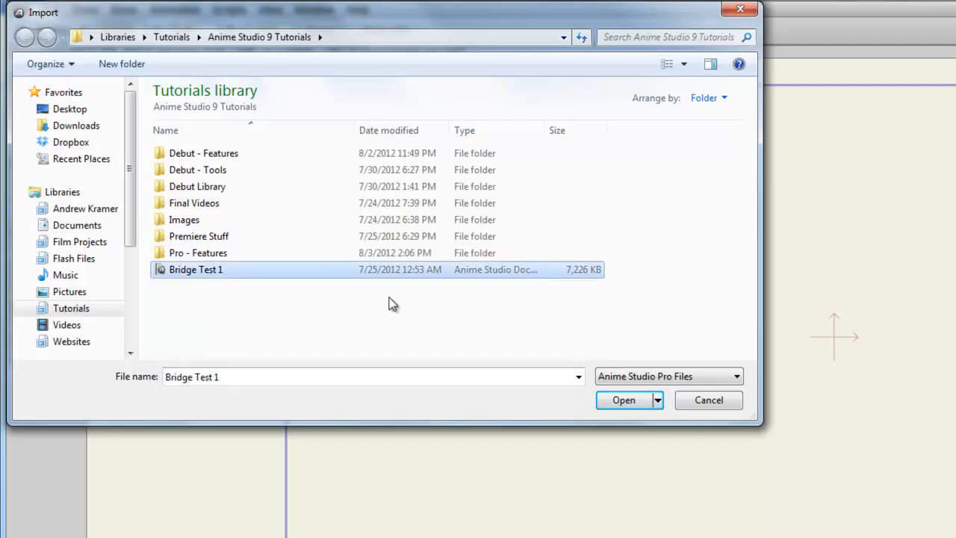
click(624, 400)
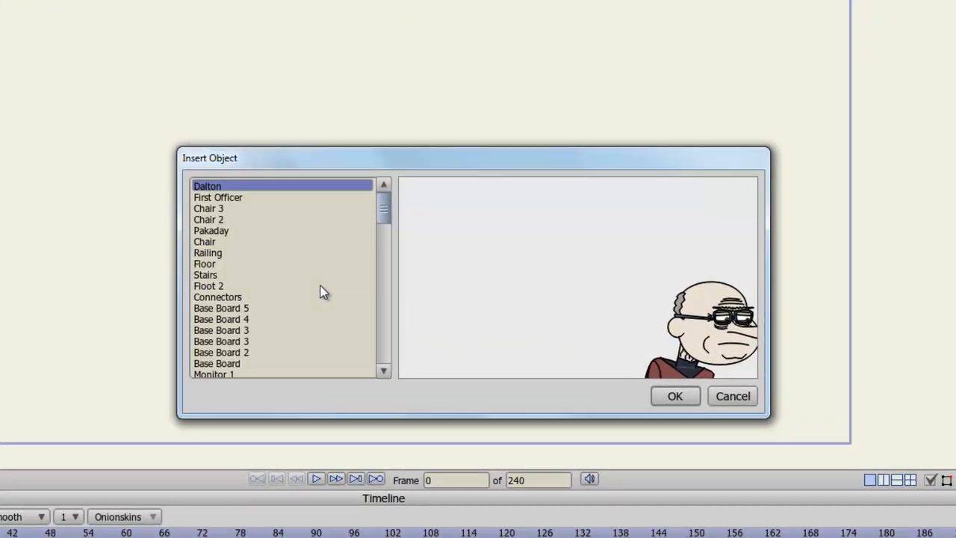
mouse_move(318, 284)
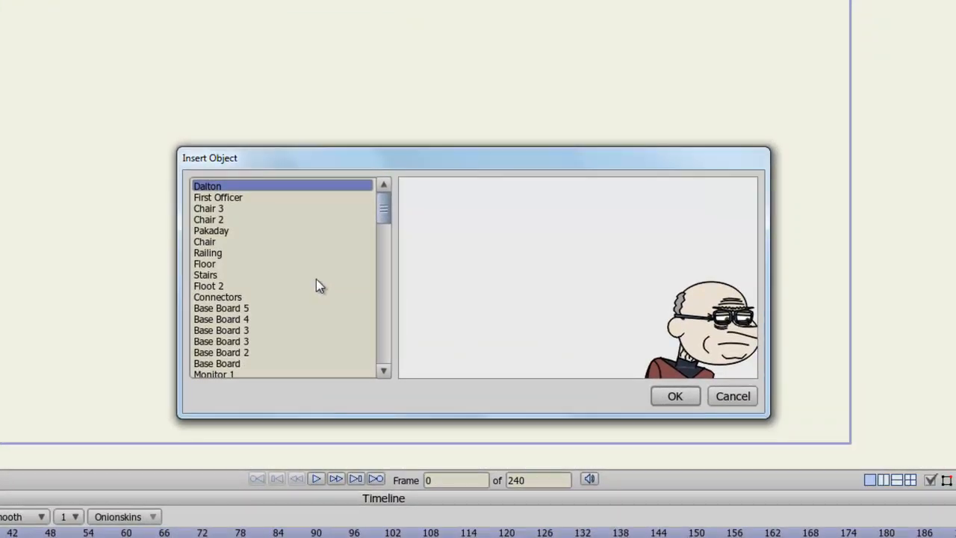
Step: Select the First Officer character in Insert Object and add it to the scene
click(218, 197)
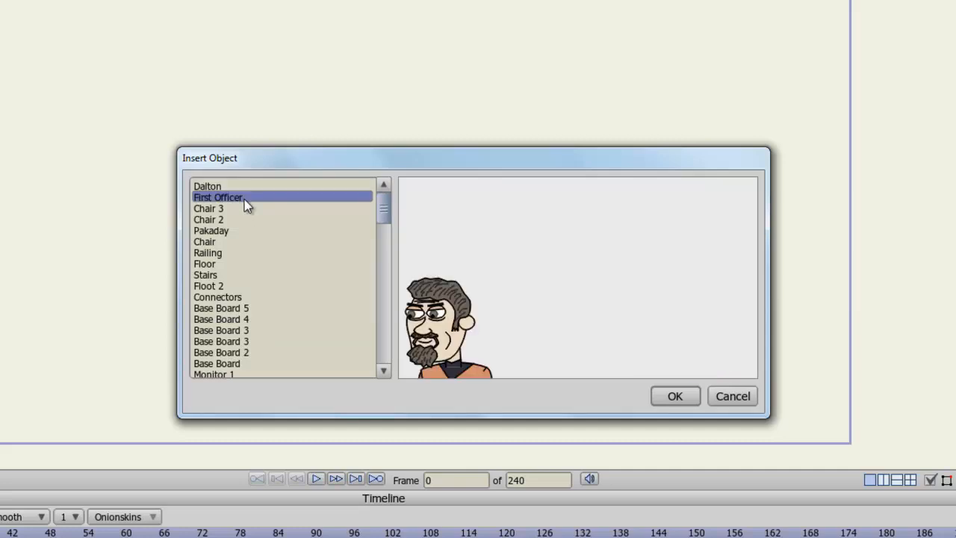
click(676, 396)
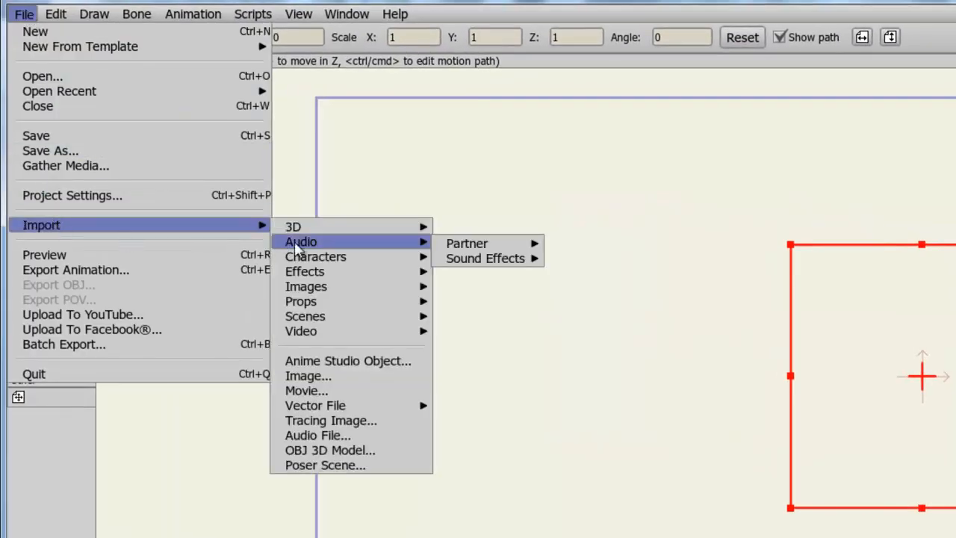
mouse_move(356, 379)
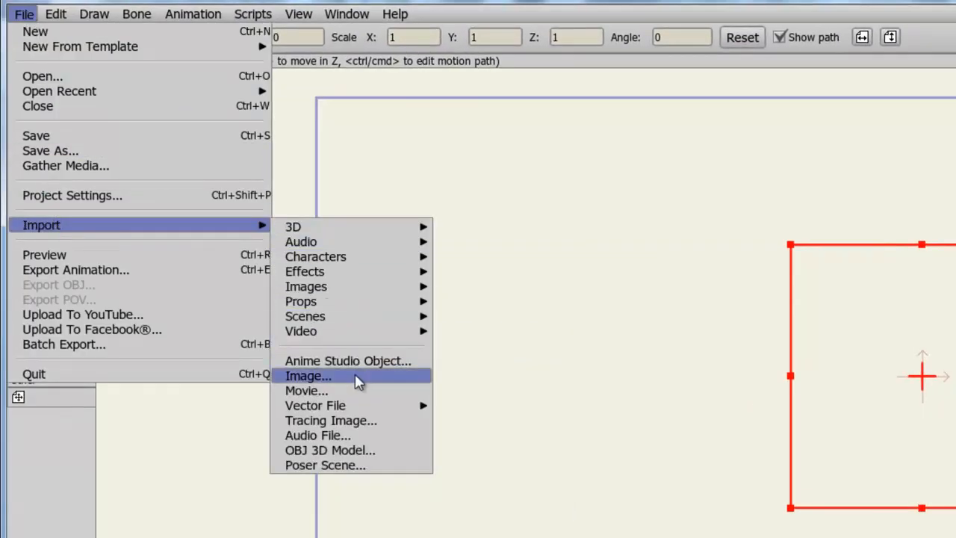
Step: Import the 014 photo of the dog in a Santa hat as an image layer
click(308, 377)
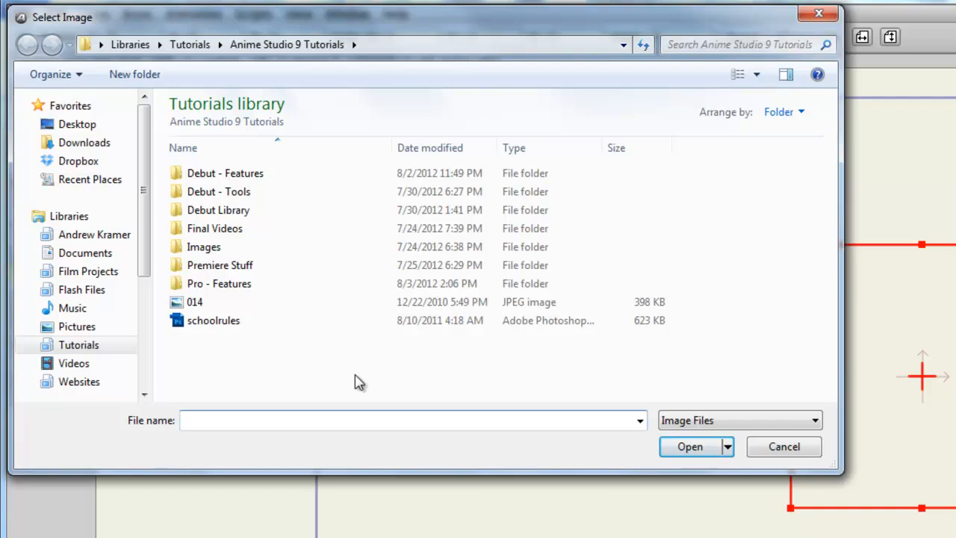
click(194, 302)
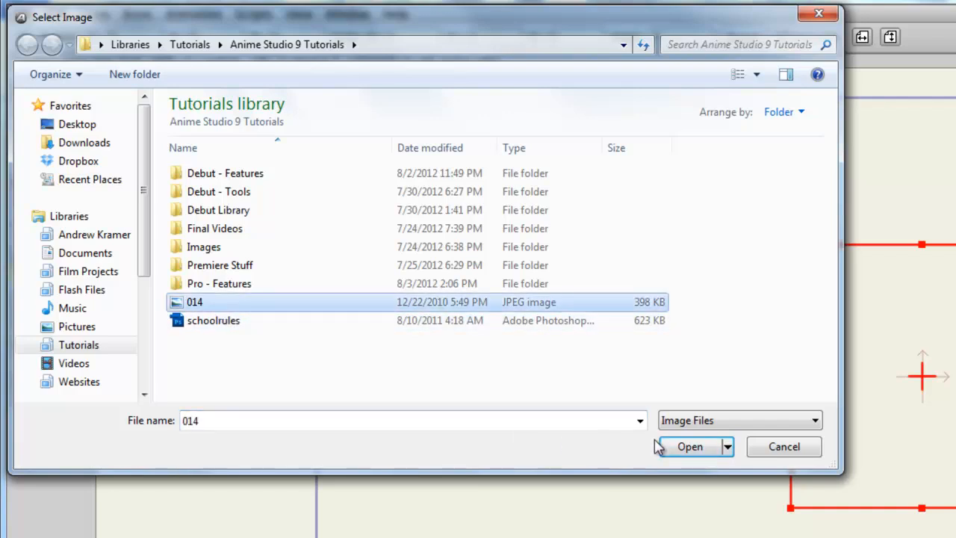
click(691, 447)
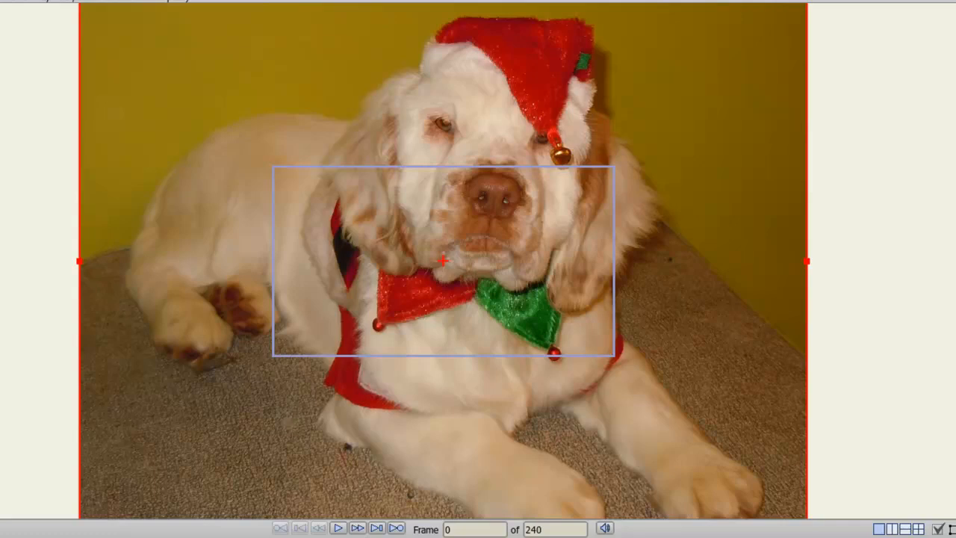
Step: Import the 01-Driving movie file into the scene
click(13, 9)
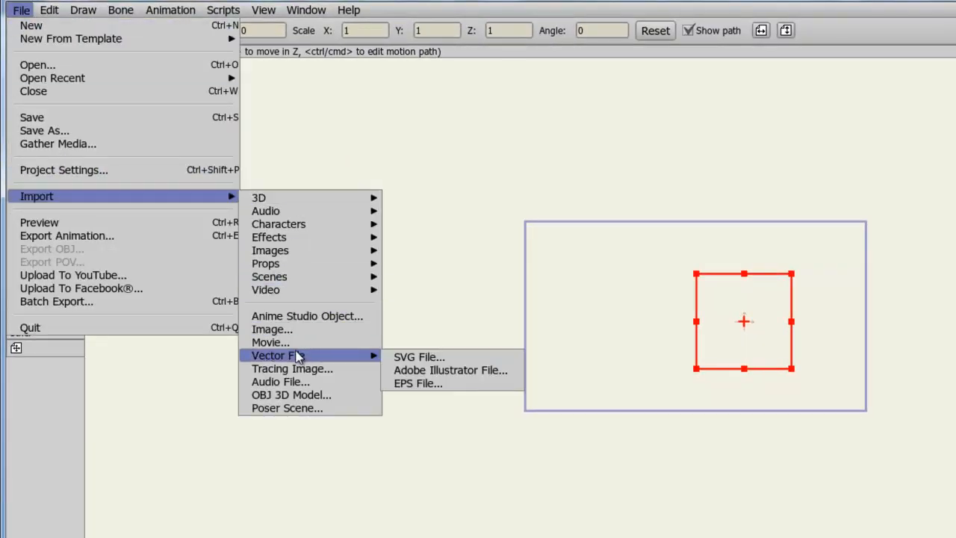
click(272, 342)
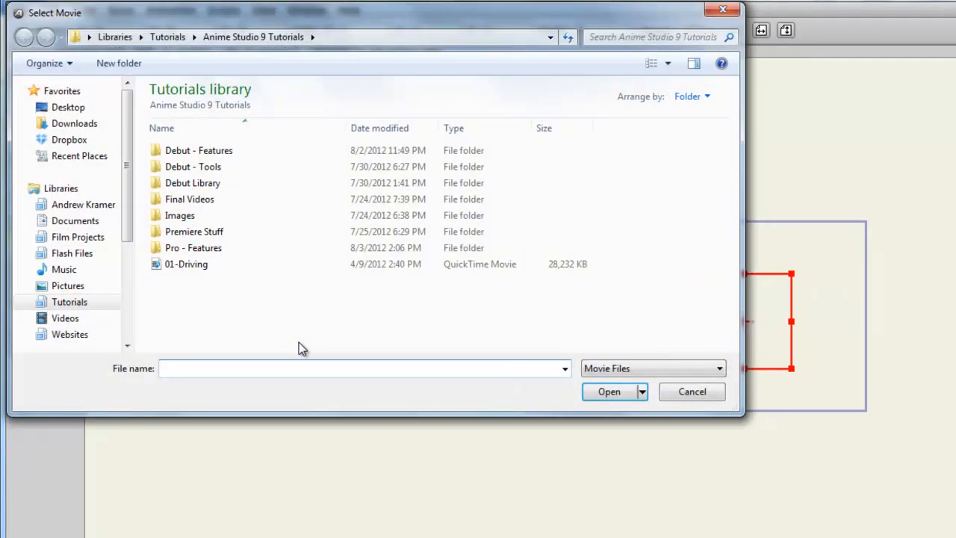
click(185, 263)
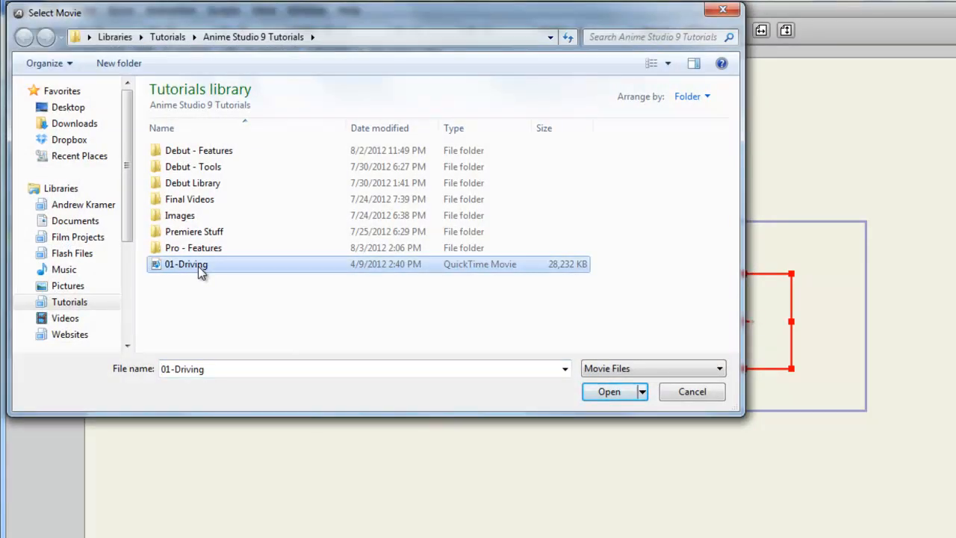
click(610, 391)
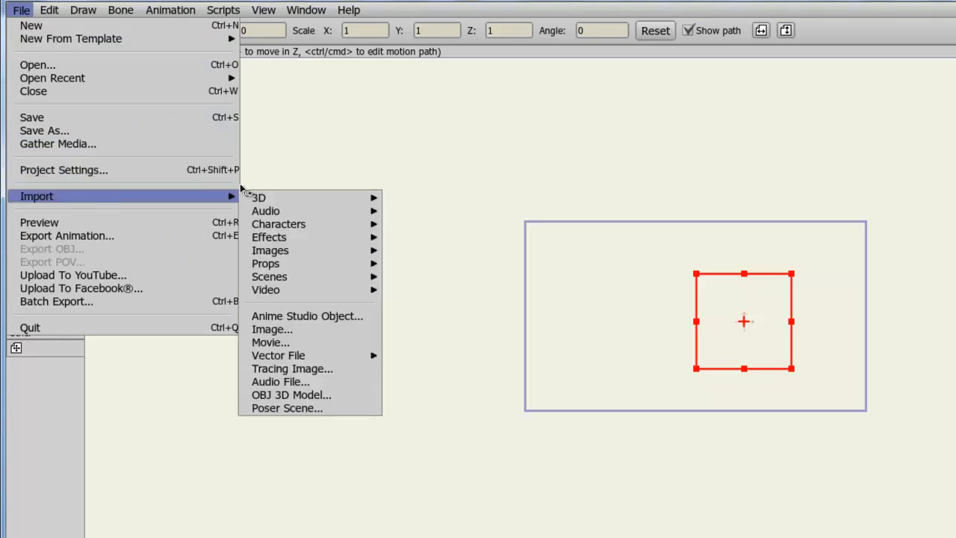
mouse_move(278, 355)
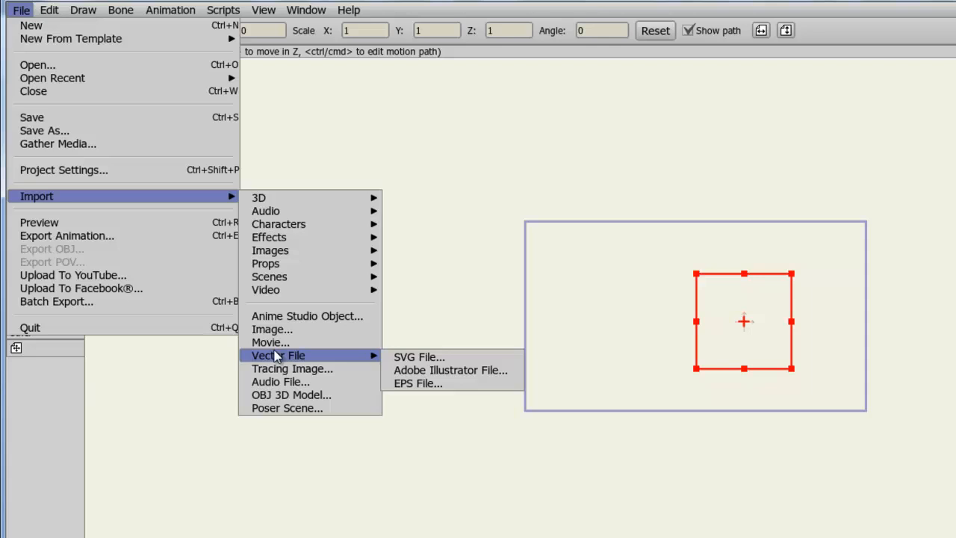
mouse_move(342, 365)
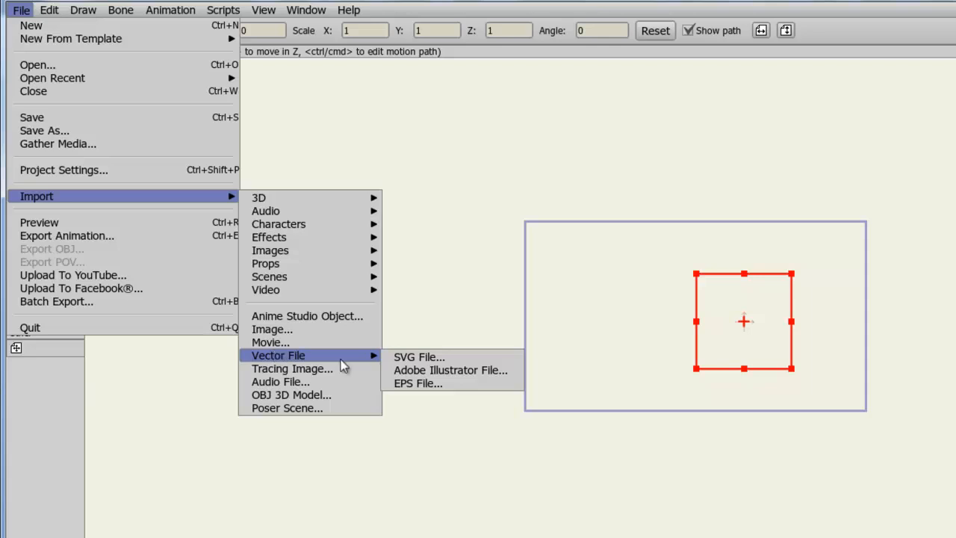
Step: Start a Vector File import and choose the ornamental_panel_1 SVG
click(417, 358)
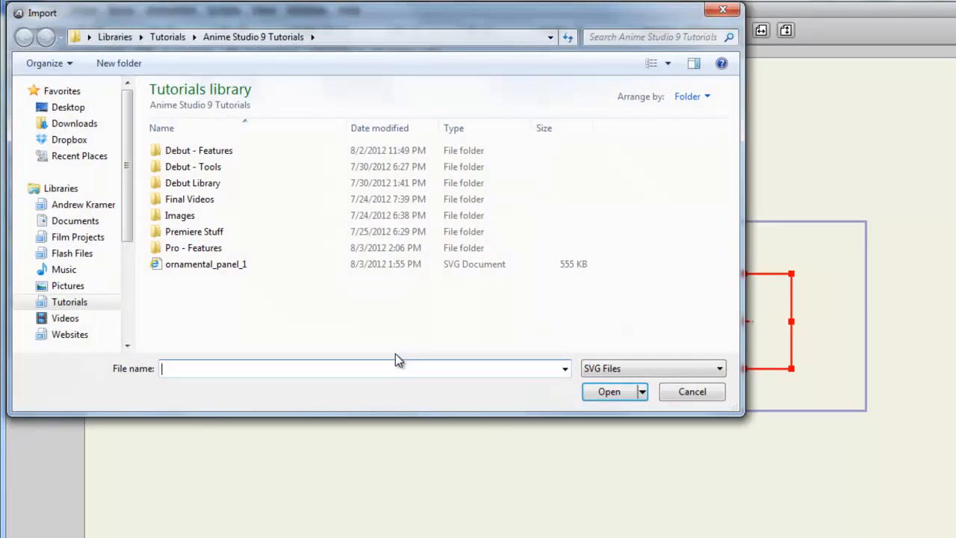
click(206, 263)
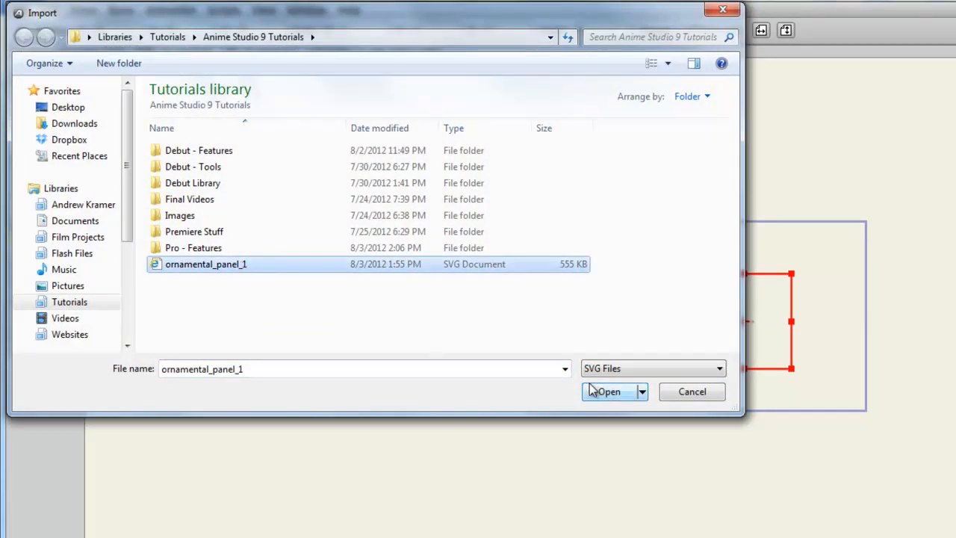
Step: Import the ornamental panel SVG, drag its top-right corner point outward, then close the scene
click(607, 392)
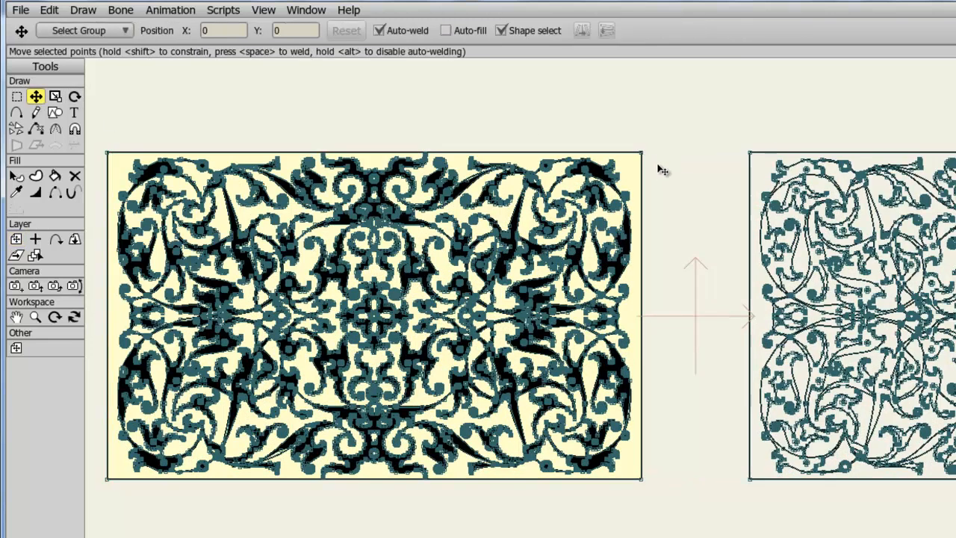
drag(657, 167, 644, 193)
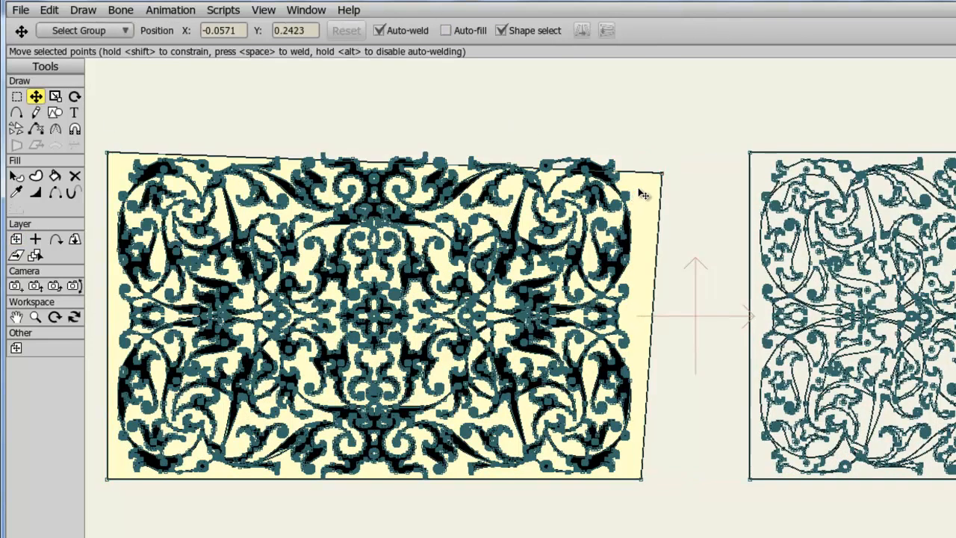
drag(643, 194, 634, 204)
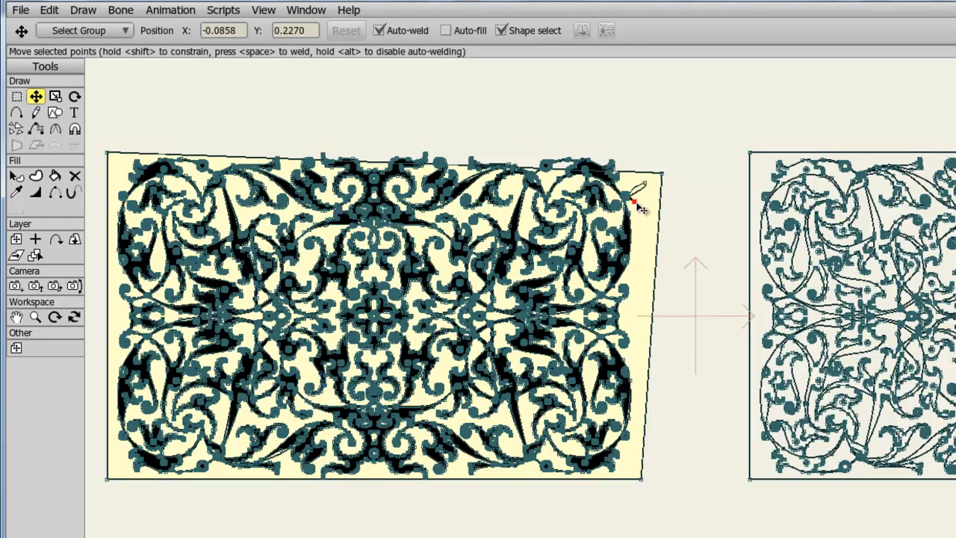
drag(634, 202, 635, 207)
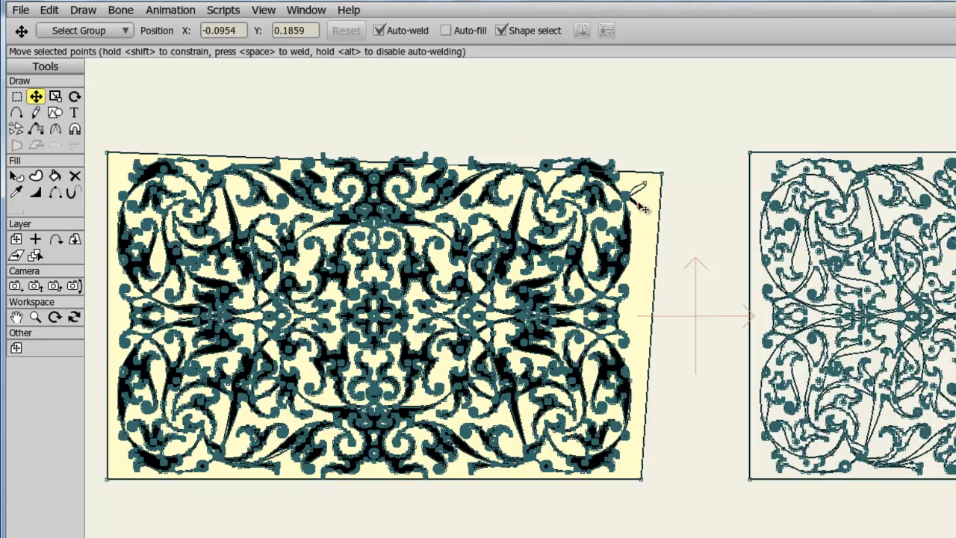
click(15, 99)
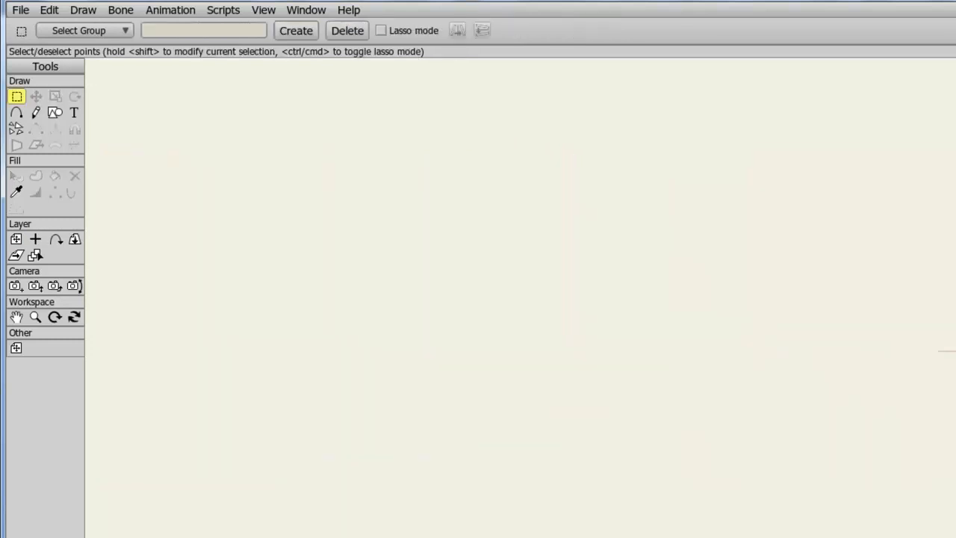
Step: Browse File > Import to the Tracing Image option
click(23, 9)
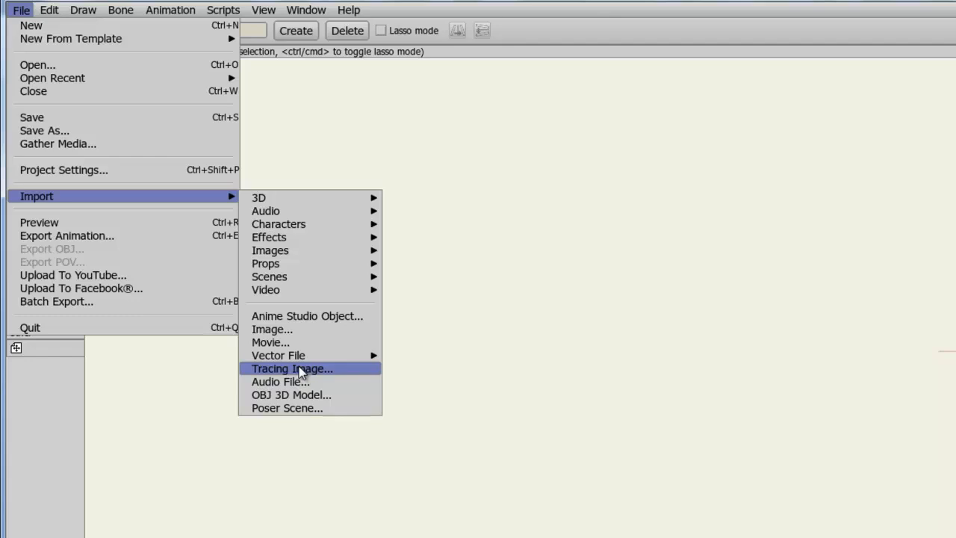
click(290, 368)
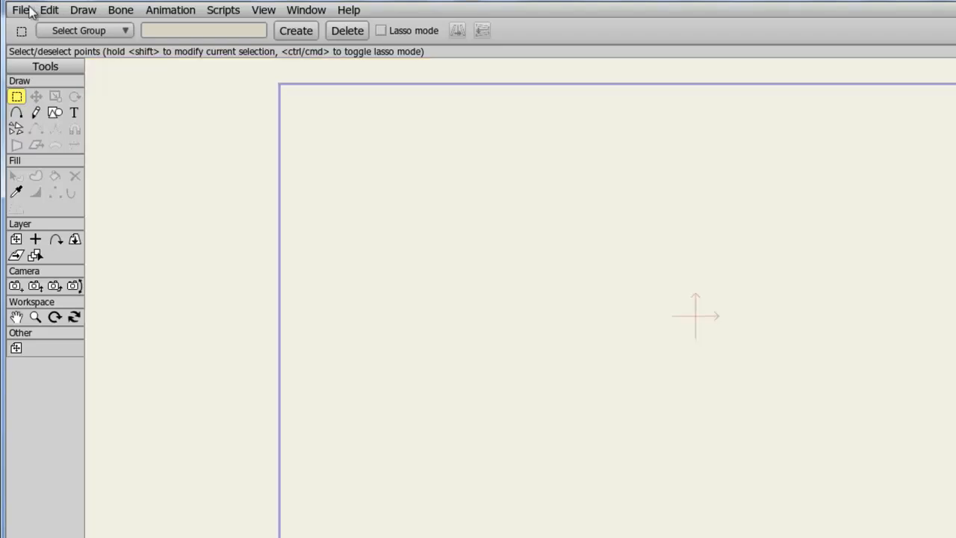
Step: Import the More News MP3 audio file as the scene's soundtrack
click(18, 9)
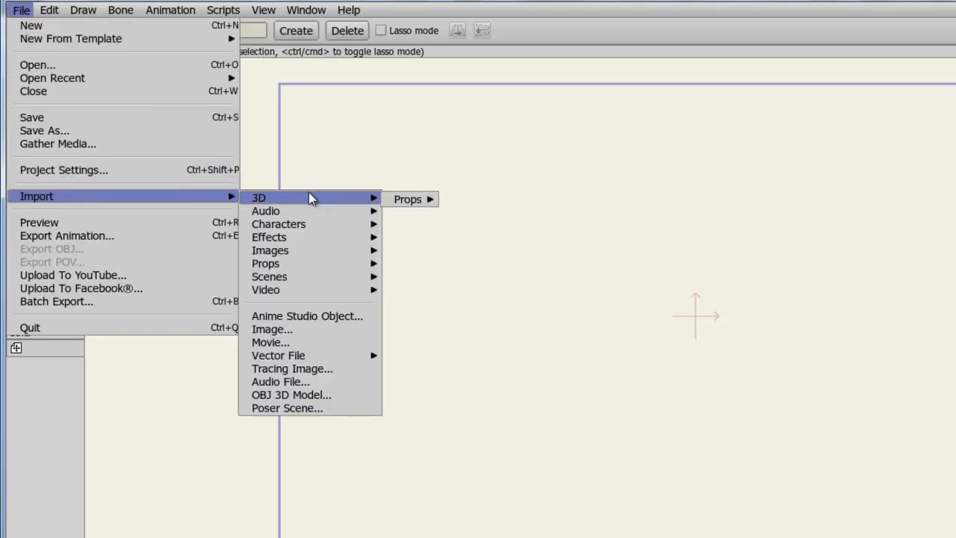
mouse_move(310, 383)
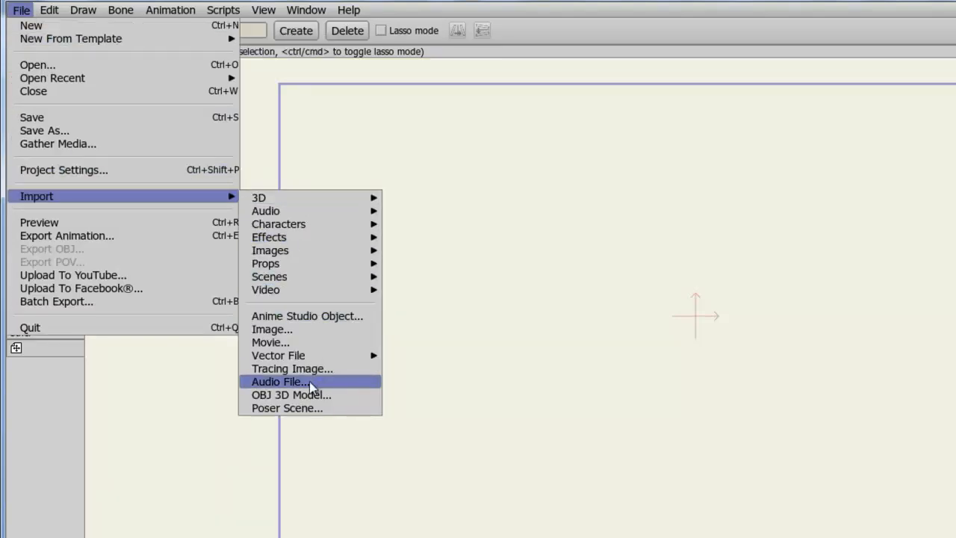
click(281, 381)
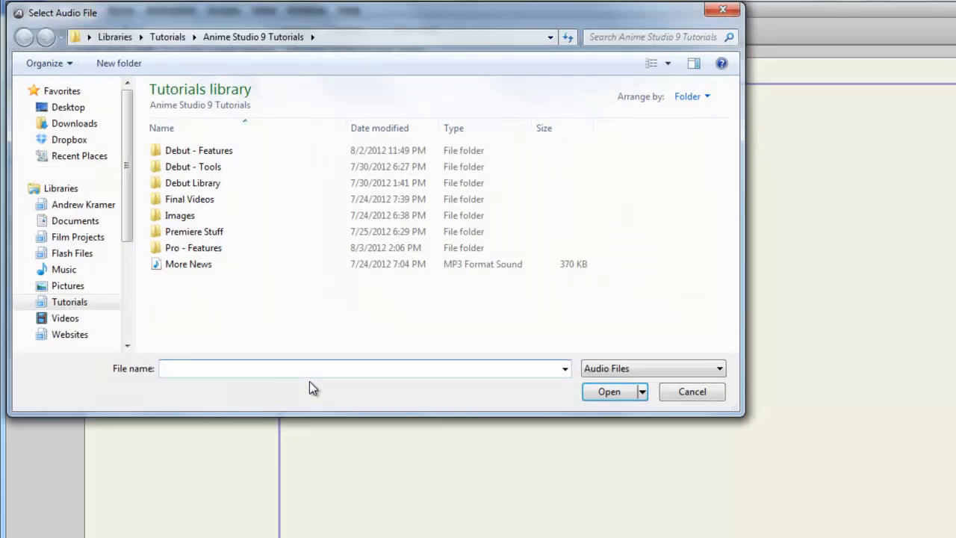
click(188, 263)
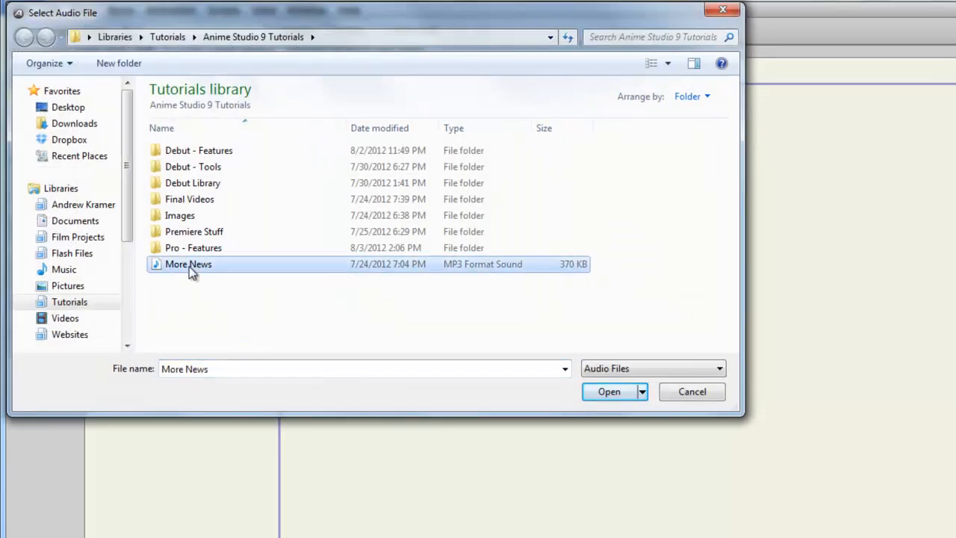
click(610, 391)
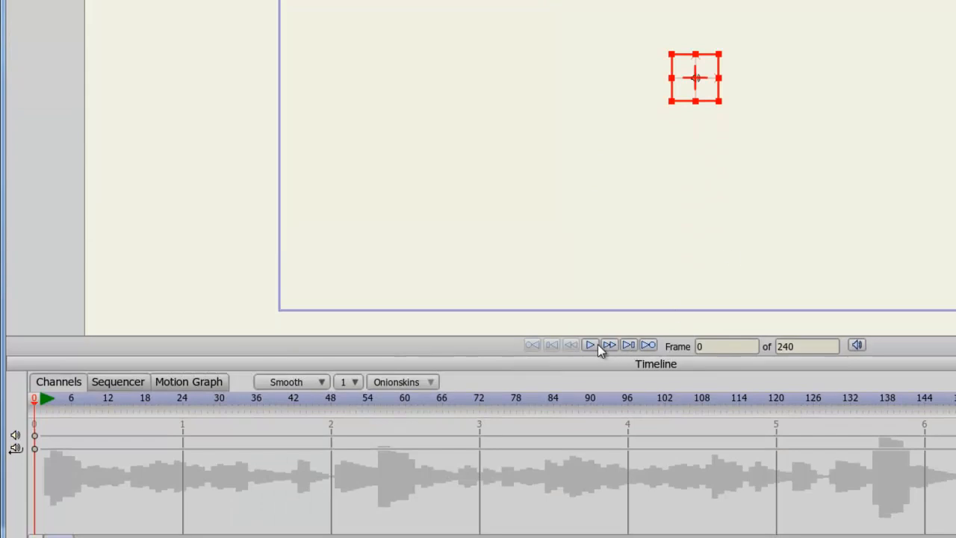
Step: Play the scene to hear the audio, then stop playback
click(590, 346)
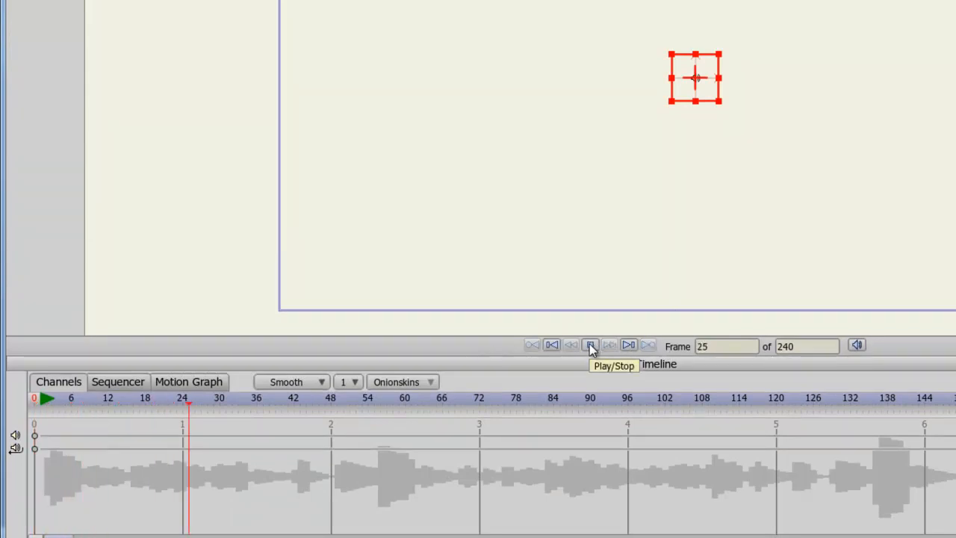
click(588, 344)
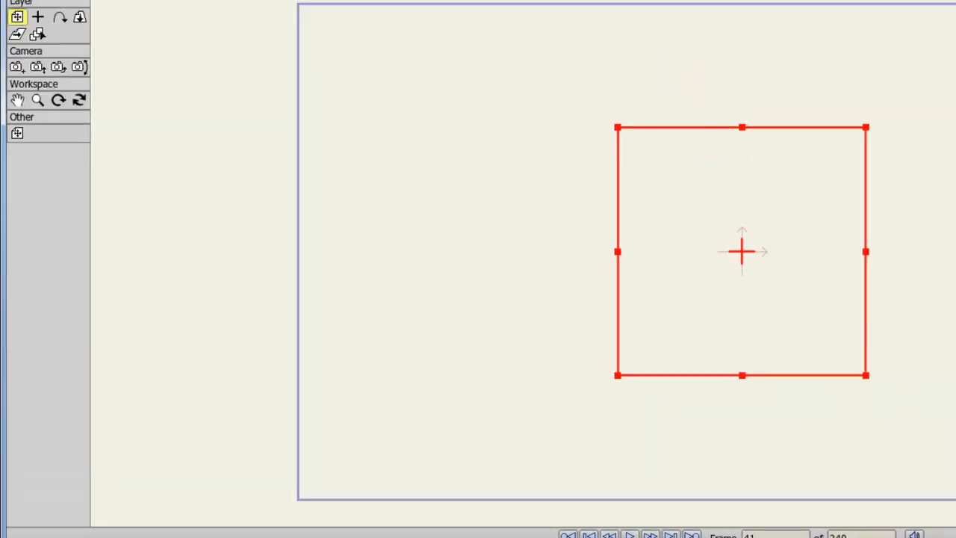
Step: Import the Stairs.obj 3D model onto the canvas
click(21, 16)
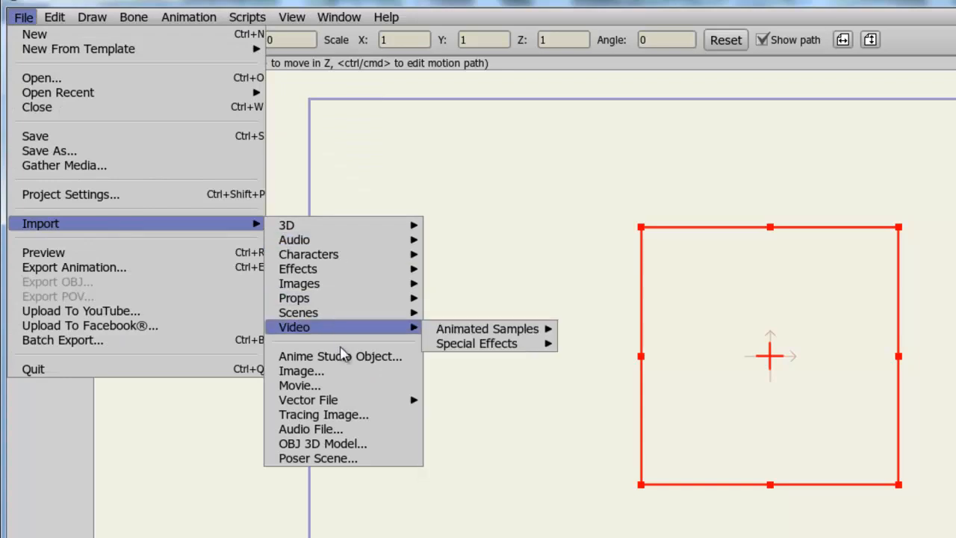
mouse_move(336, 444)
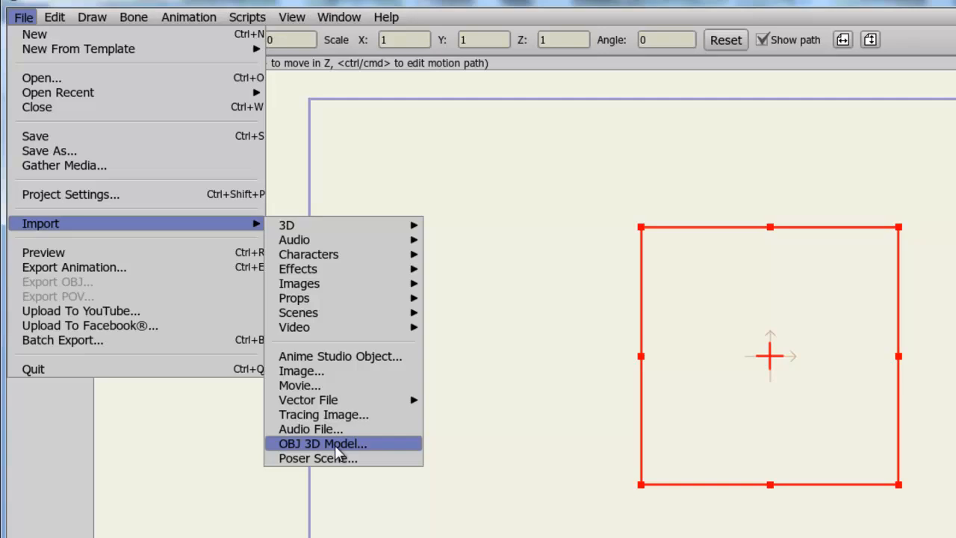
click(318, 444)
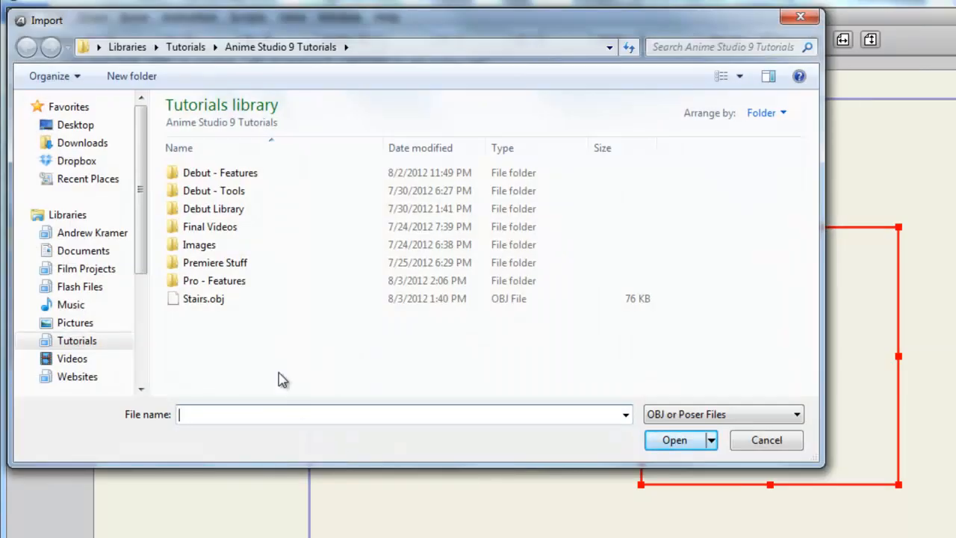
click(203, 299)
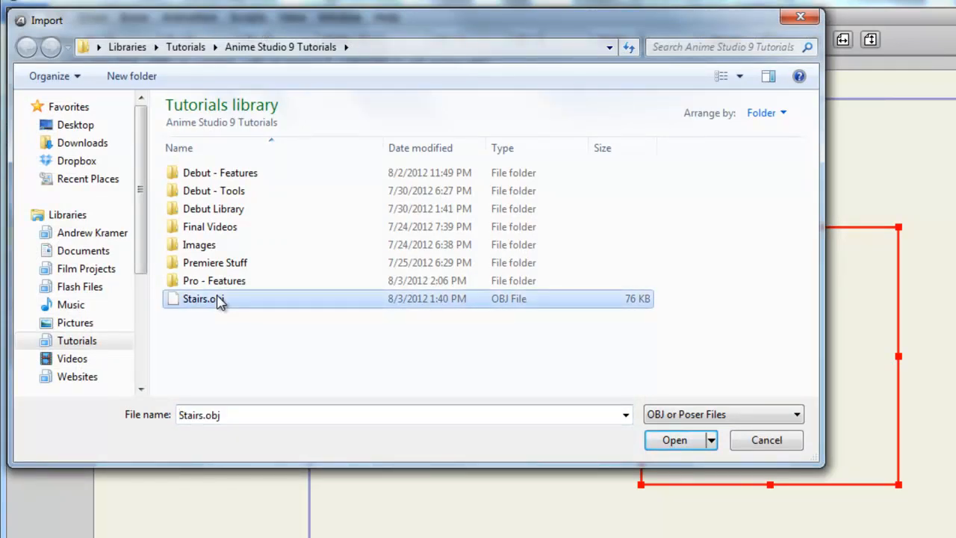
click(675, 440)
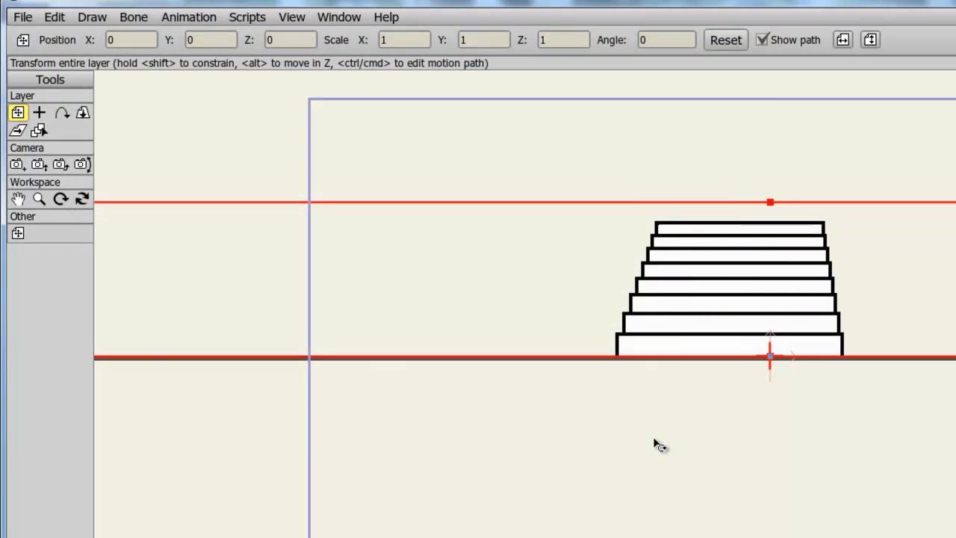
mouse_move(224, 236)
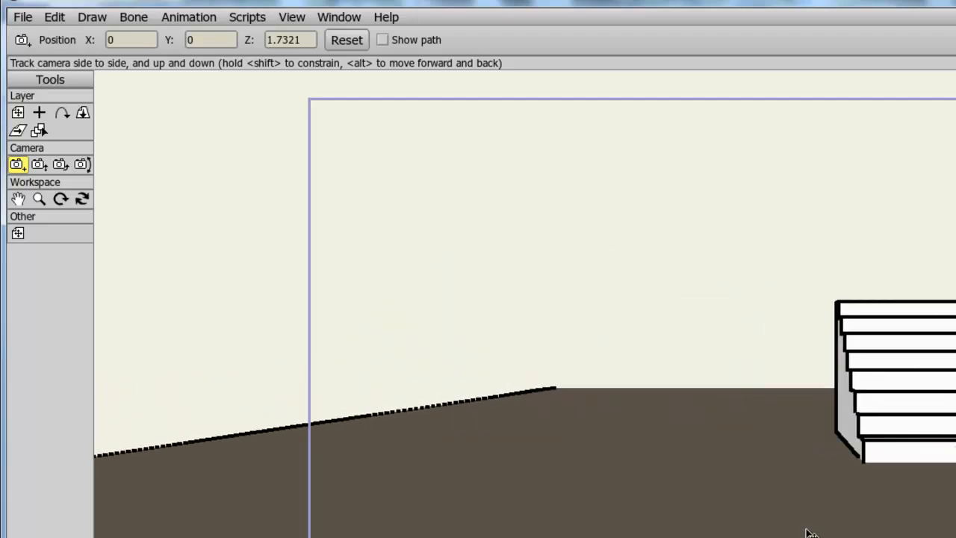
Step: Track the camera across the canvas to reveal the imported stairs in 3D perspective on the floor
drag(810, 532, 446, 507)
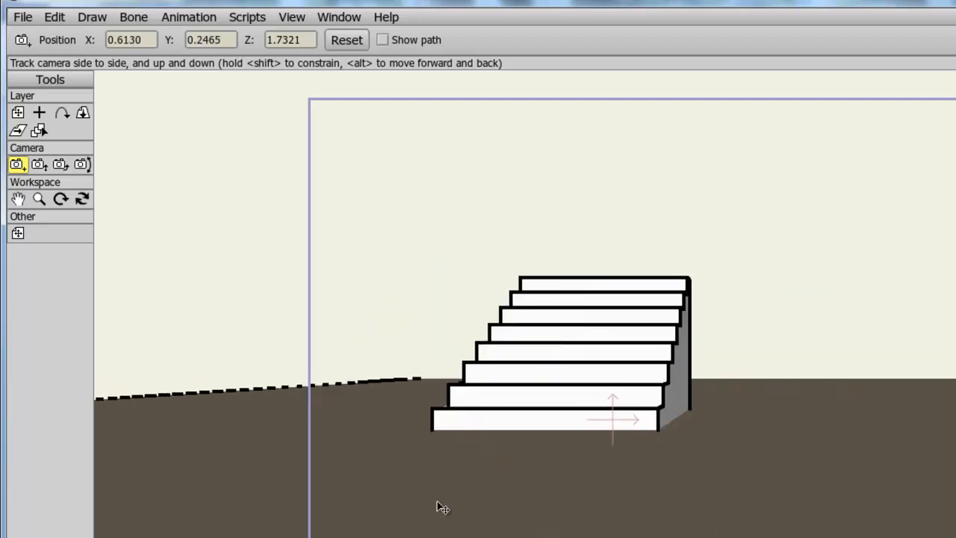